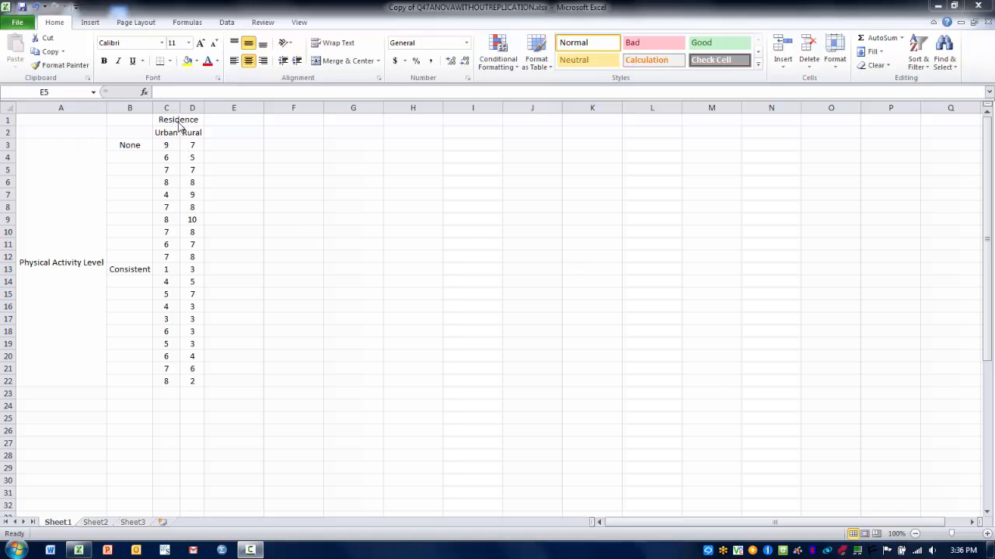
mouse_move(182, 144)
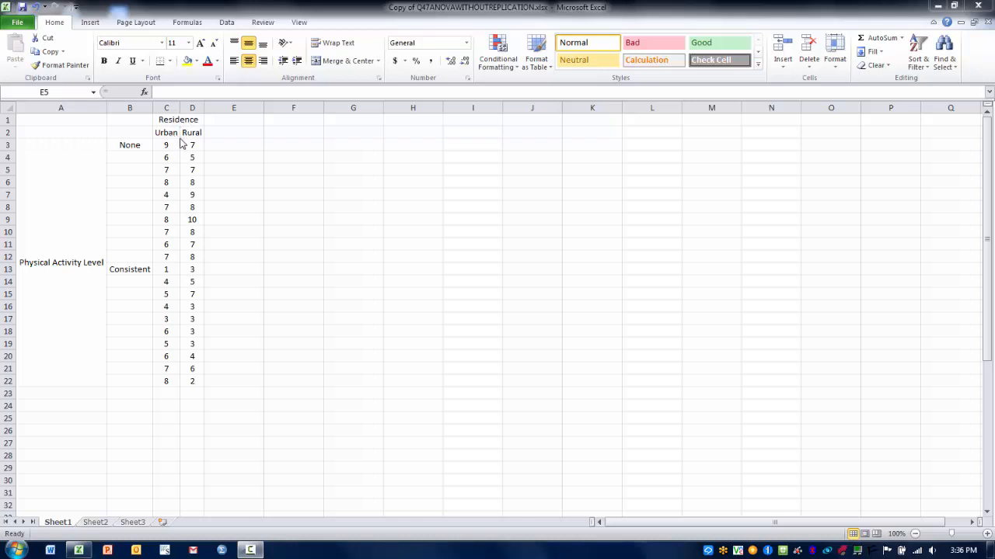
mouse_move(75, 258)
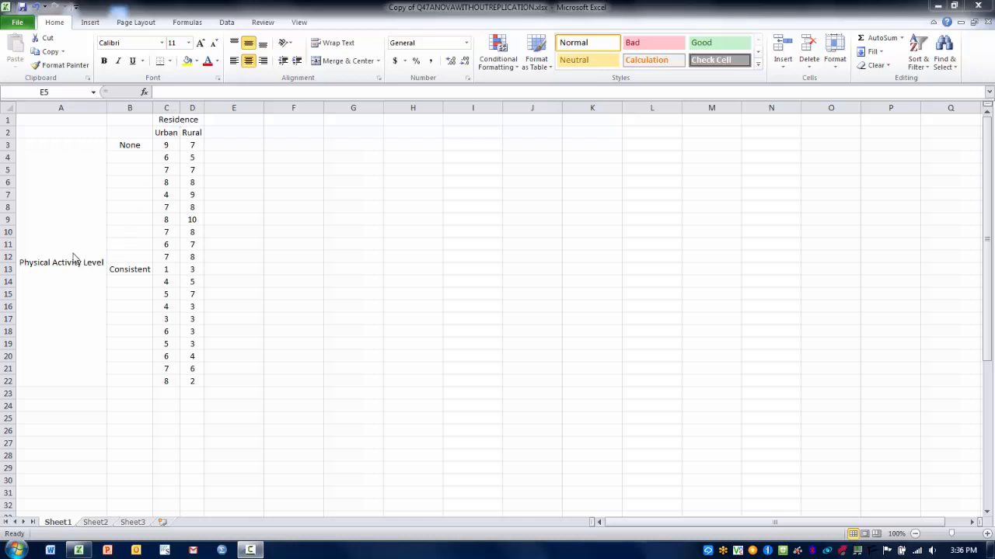
mouse_move(82, 276)
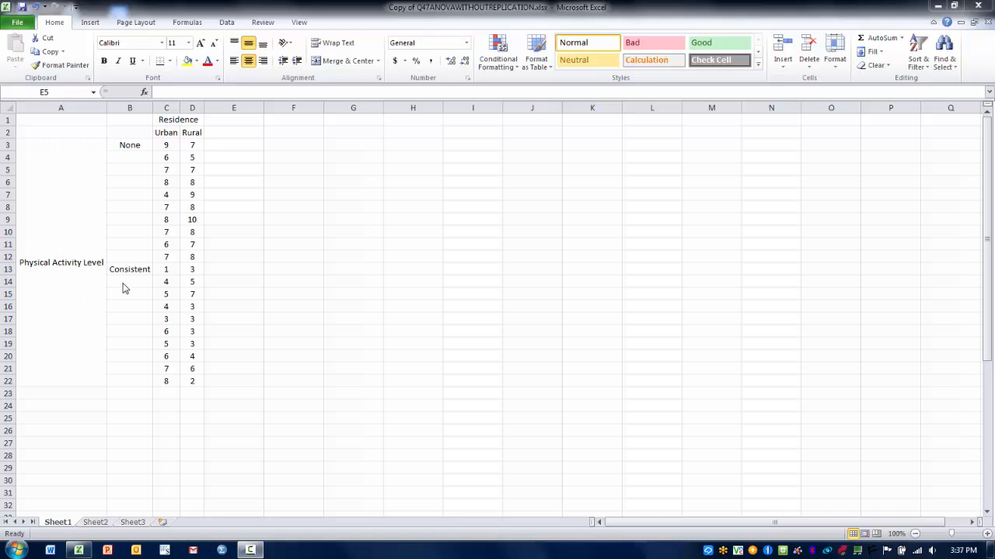
mouse_move(131, 151)
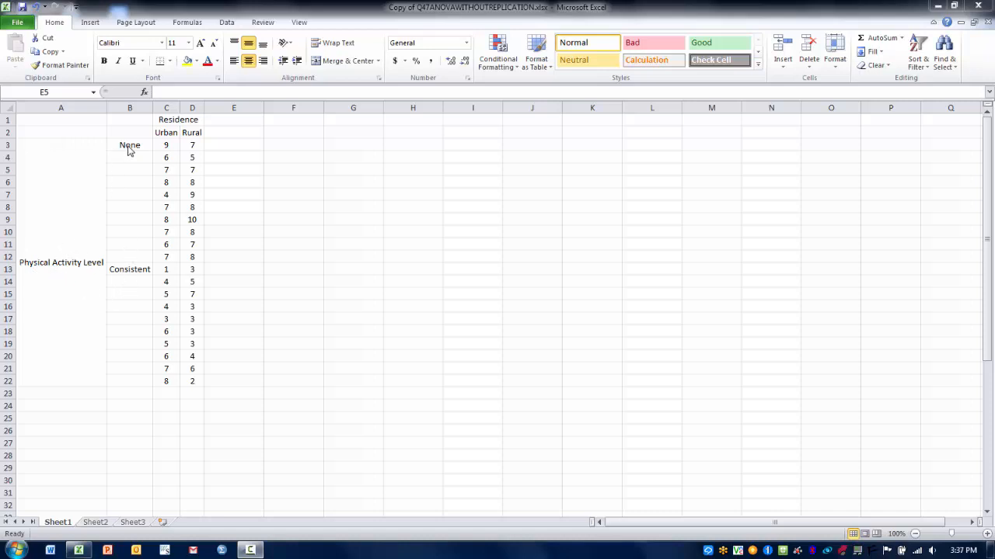
mouse_move(132, 273)
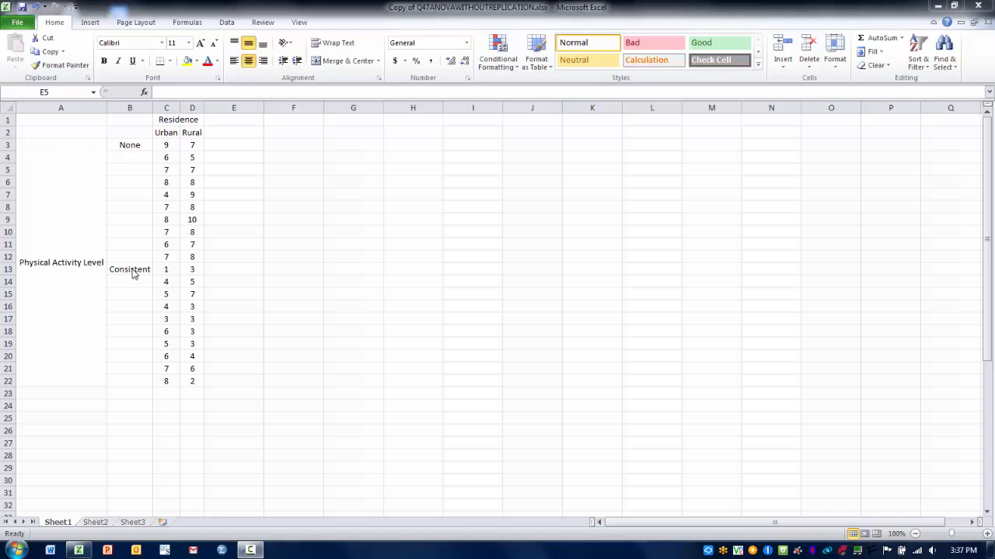
mouse_move(138, 278)
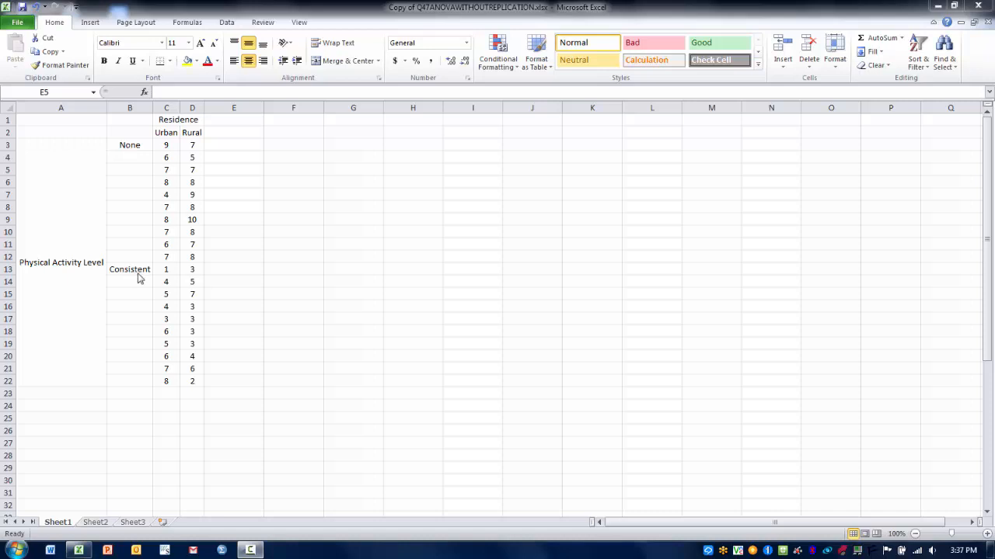
mouse_move(193, 250)
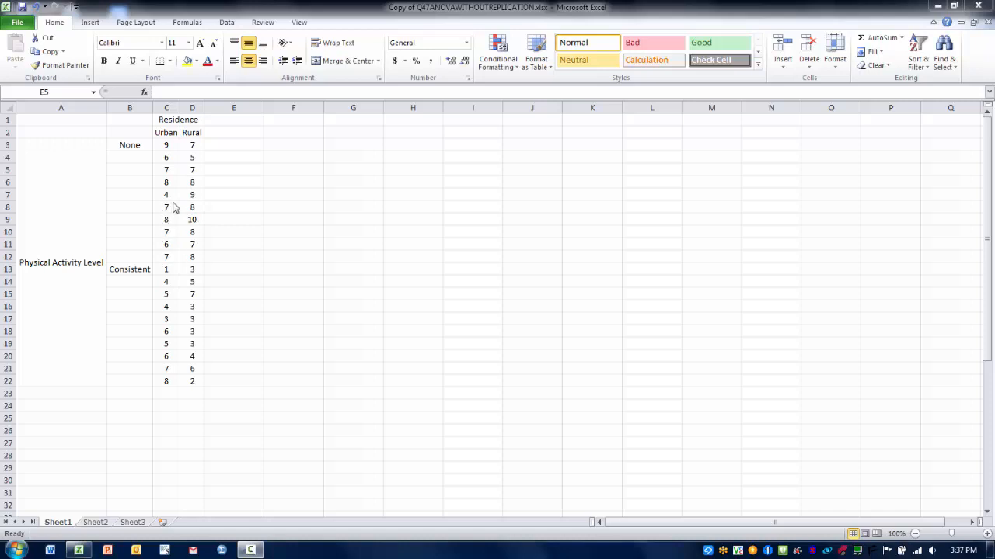
mouse_move(237, 245)
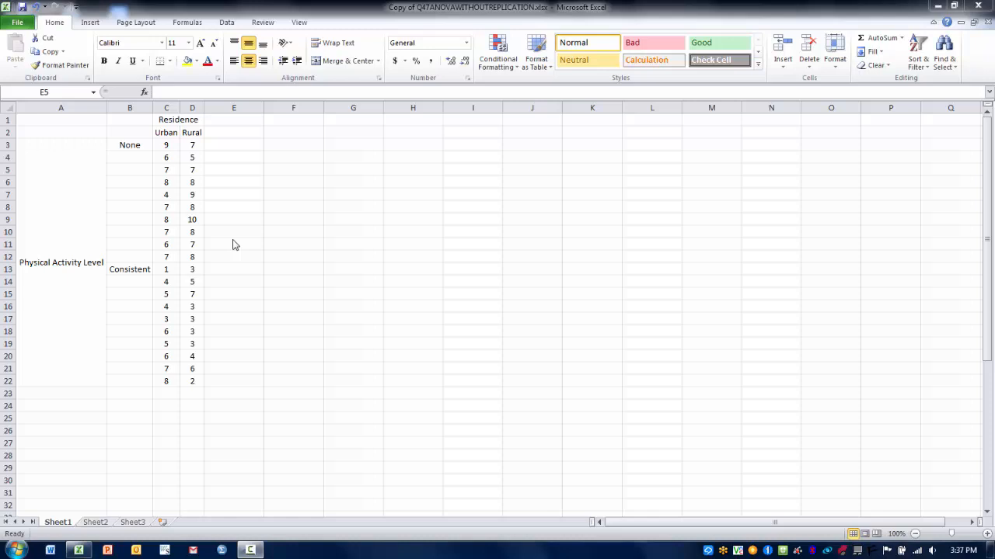
mouse_move(132, 236)
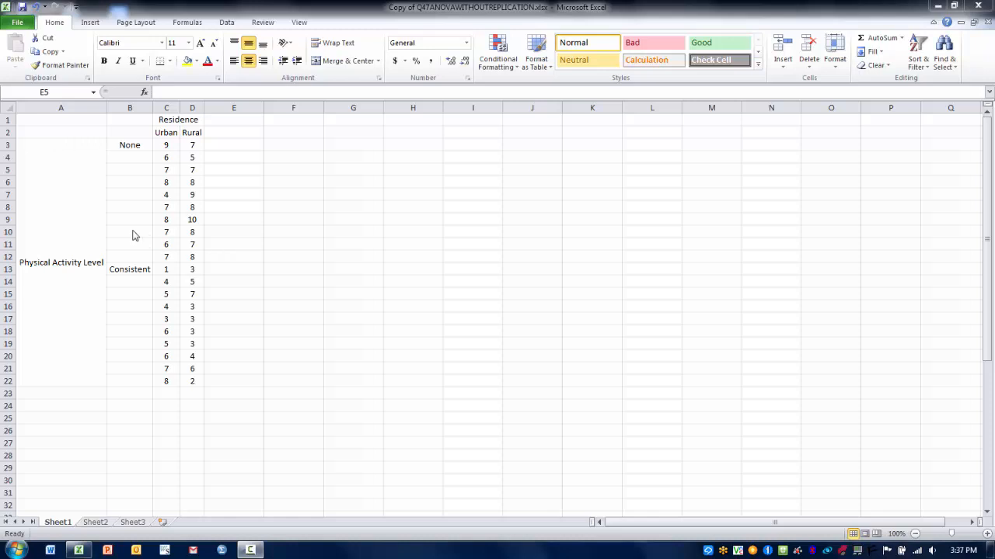
mouse_move(128, 230)
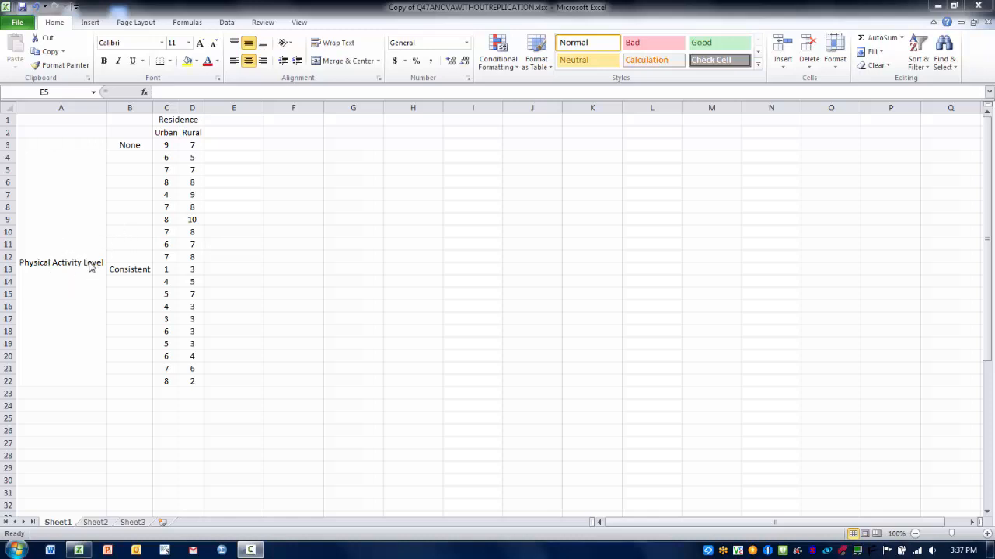
mouse_move(131, 230)
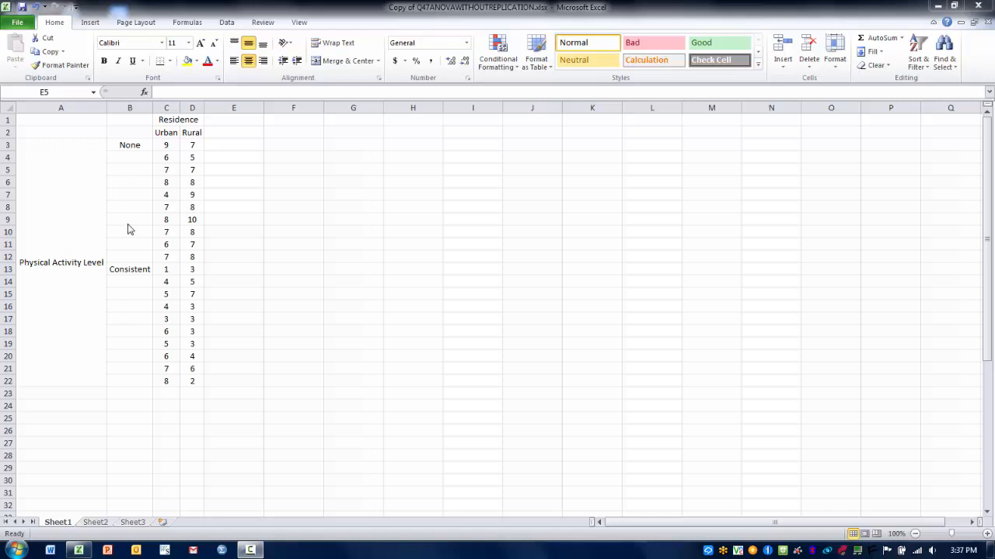
mouse_move(218, 230)
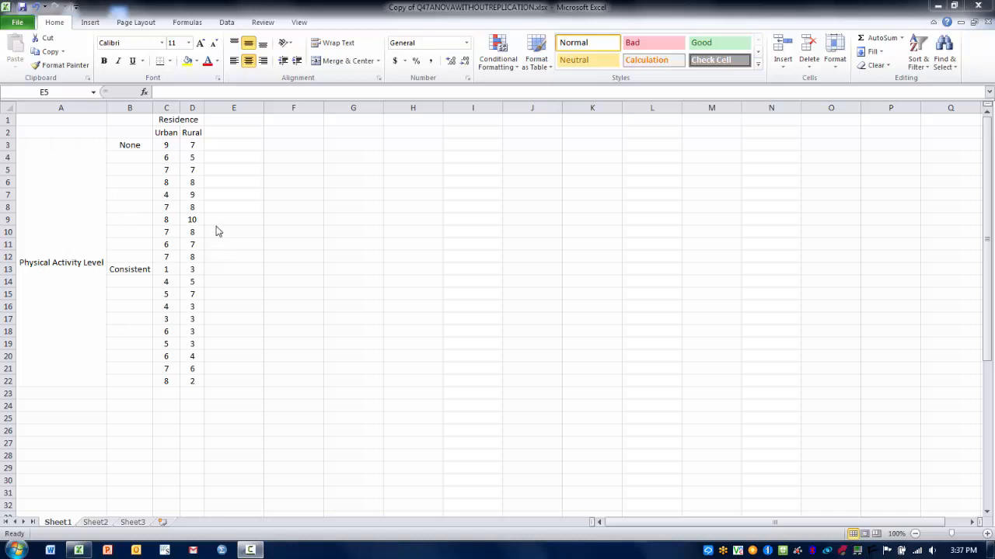
mouse_move(186, 143)
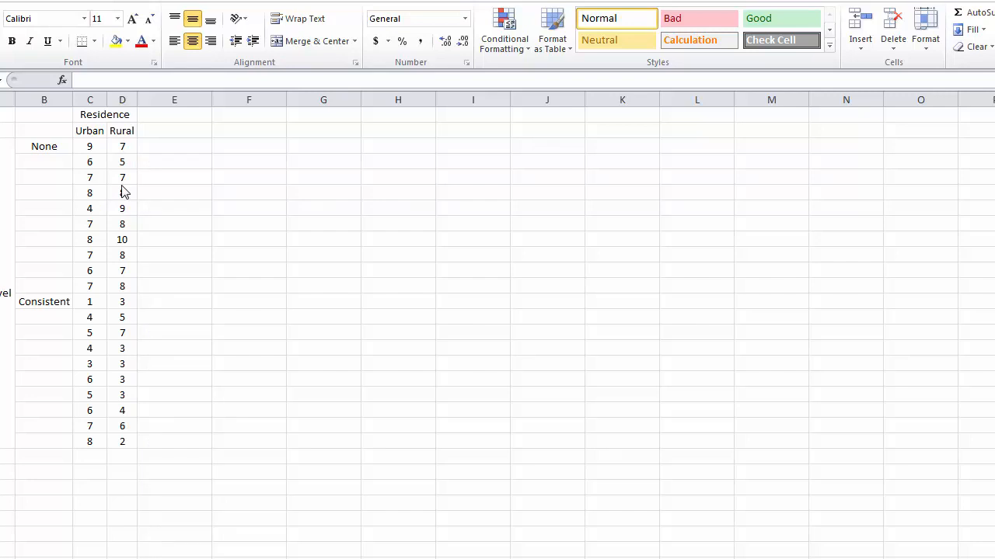
mouse_move(156, 193)
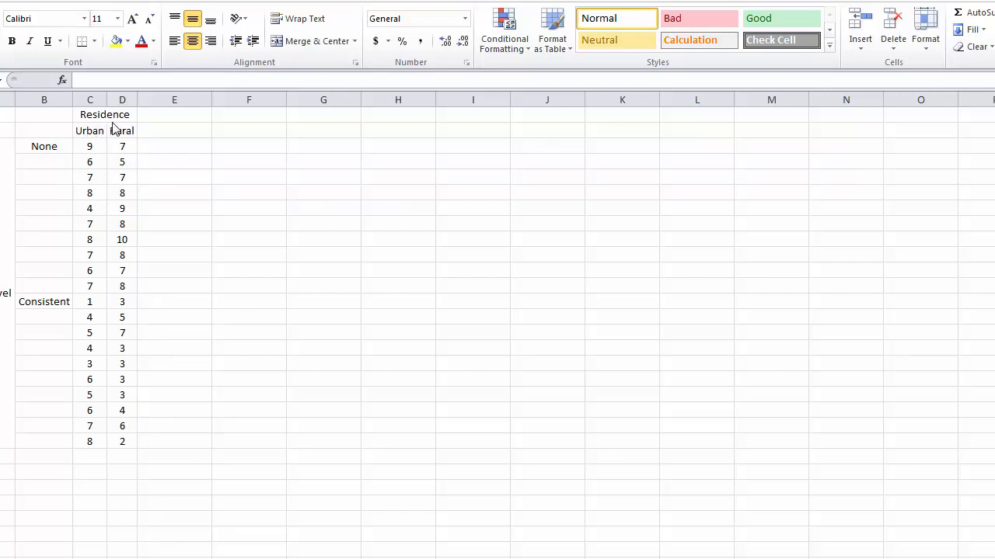
mouse_move(155, 335)
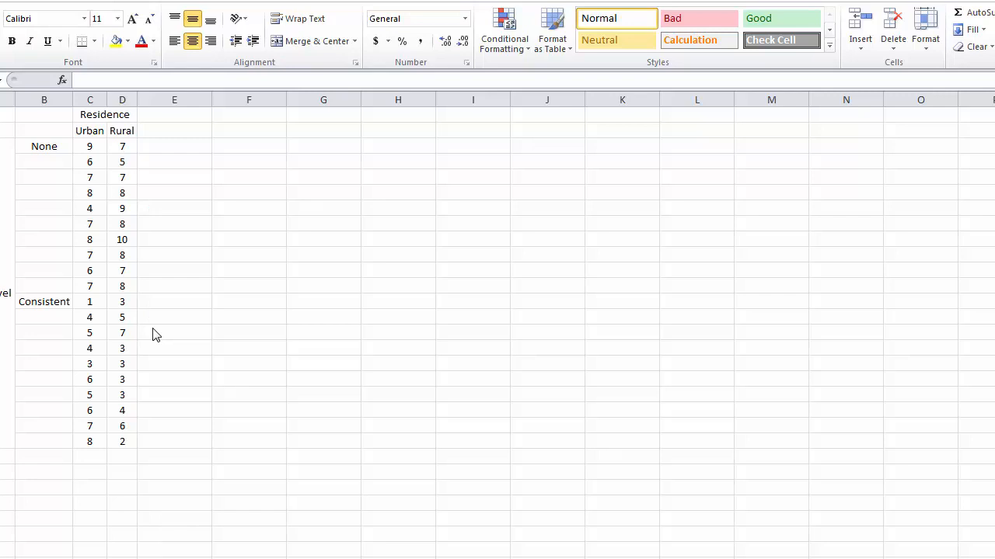
mouse_move(4, 283)
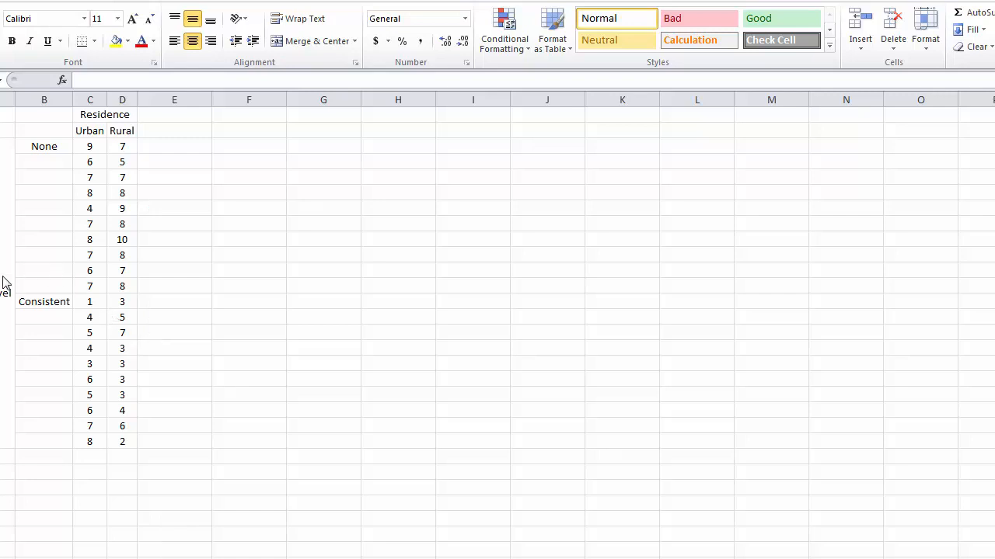
mouse_move(192, 274)
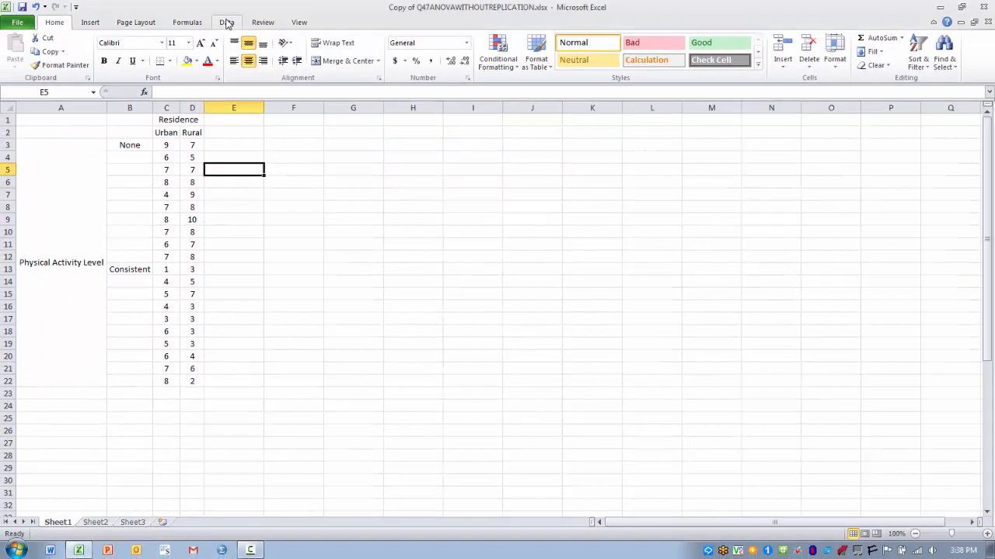
Bring up the Data Analysis tool list and choose Anova: Two-Factor Without Replication.
click(227, 22)
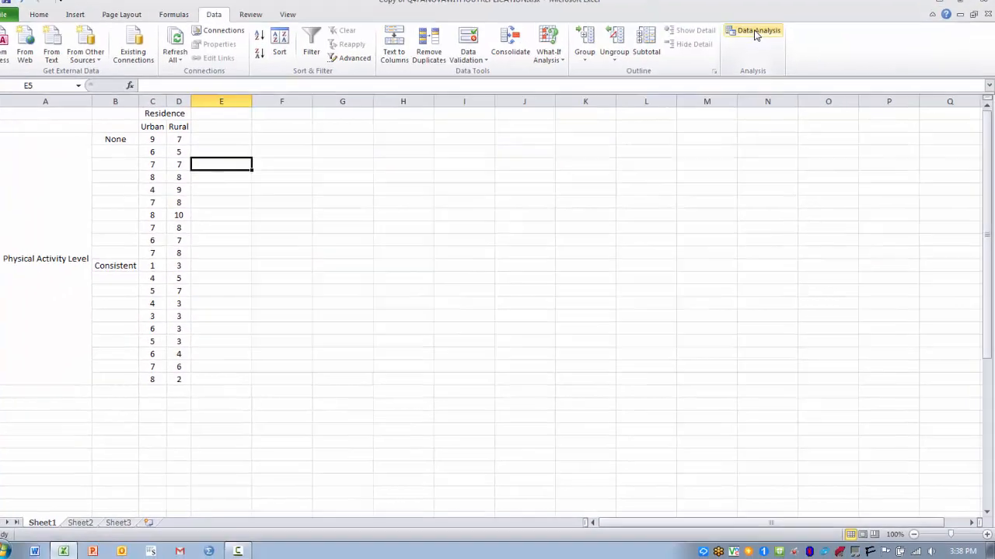
click(758, 31)
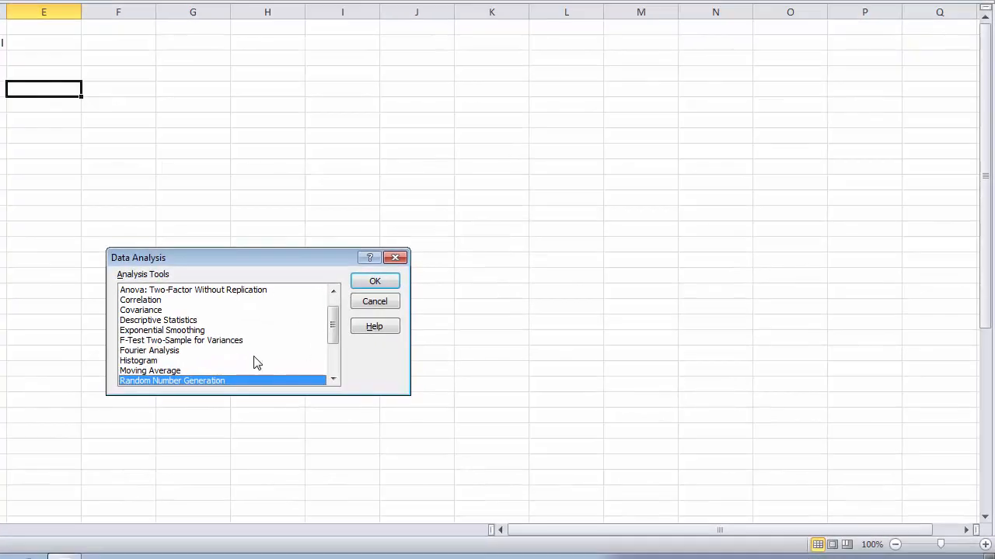
mouse_move(221, 298)
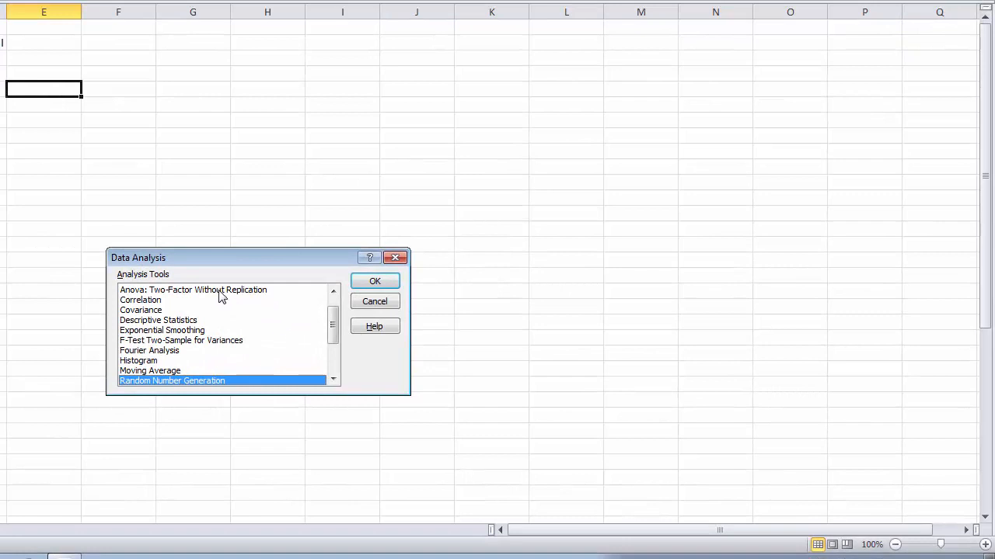
click(193, 291)
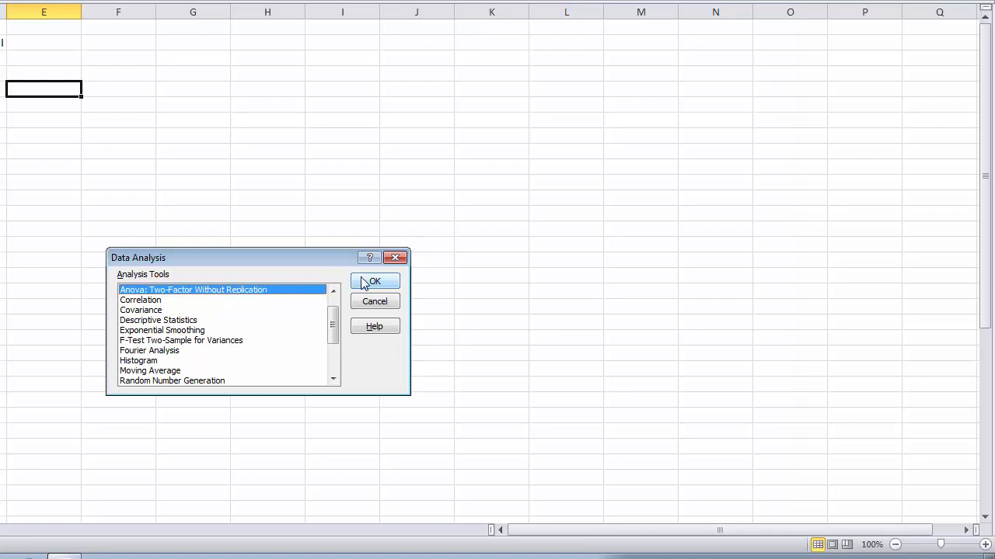
Set the ANOVA input range to $B$2:$D$22 covering the Urban/Rural data.
click(373, 281)
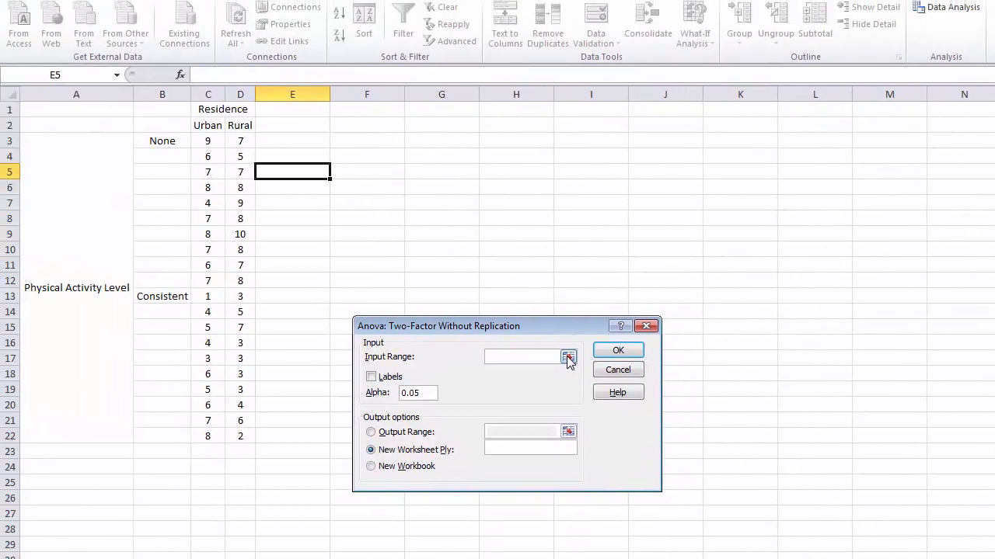
click(569, 356)
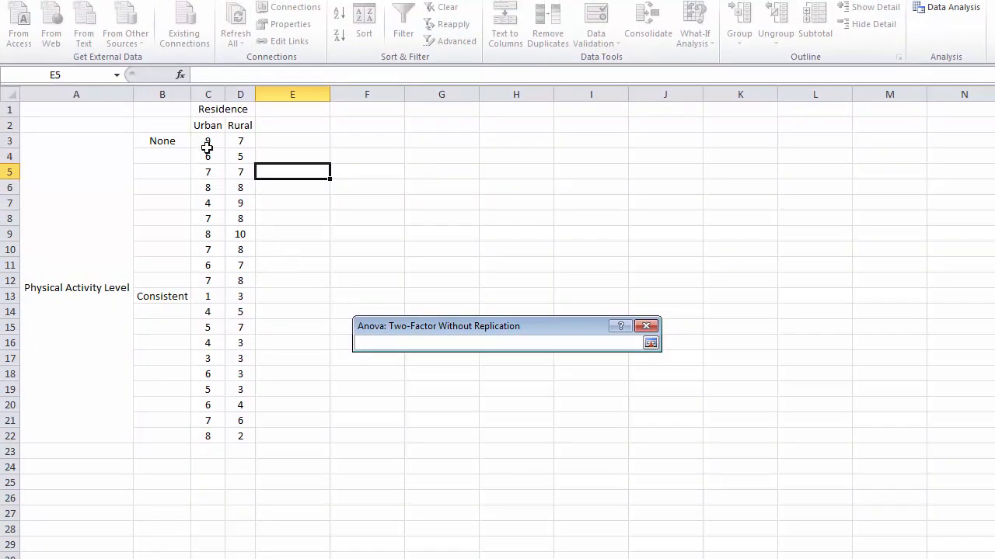
click(161, 124)
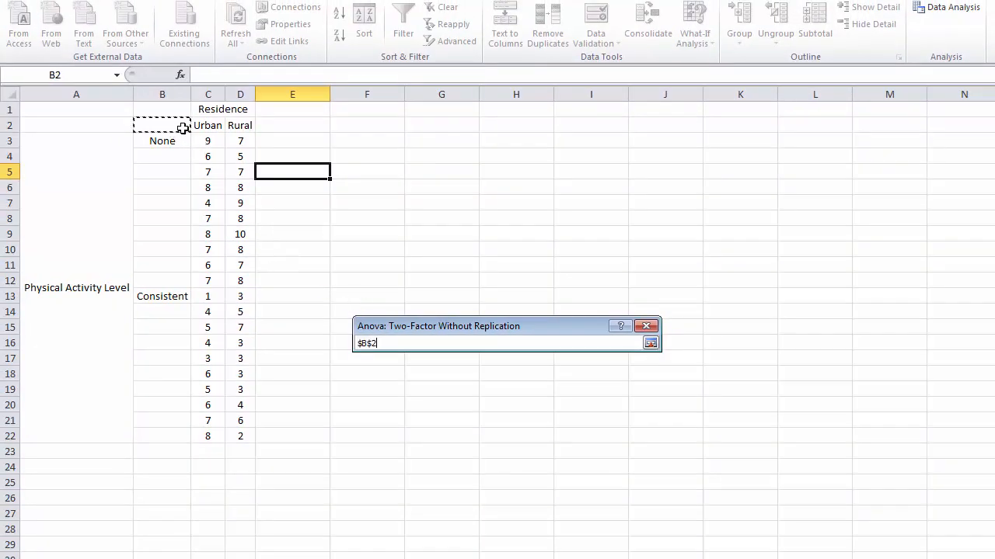
drag(162, 124, 240, 233)
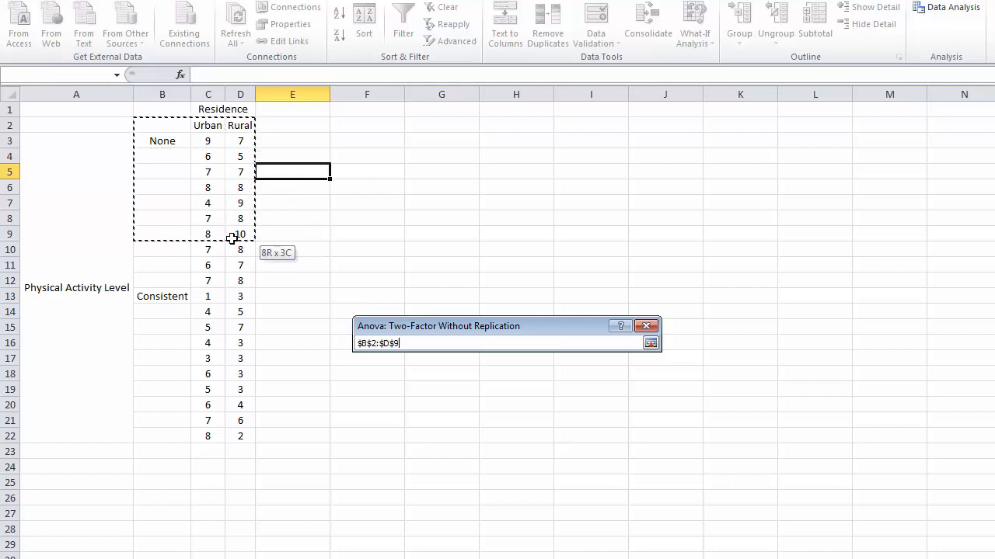
drag(233, 233, 240, 433)
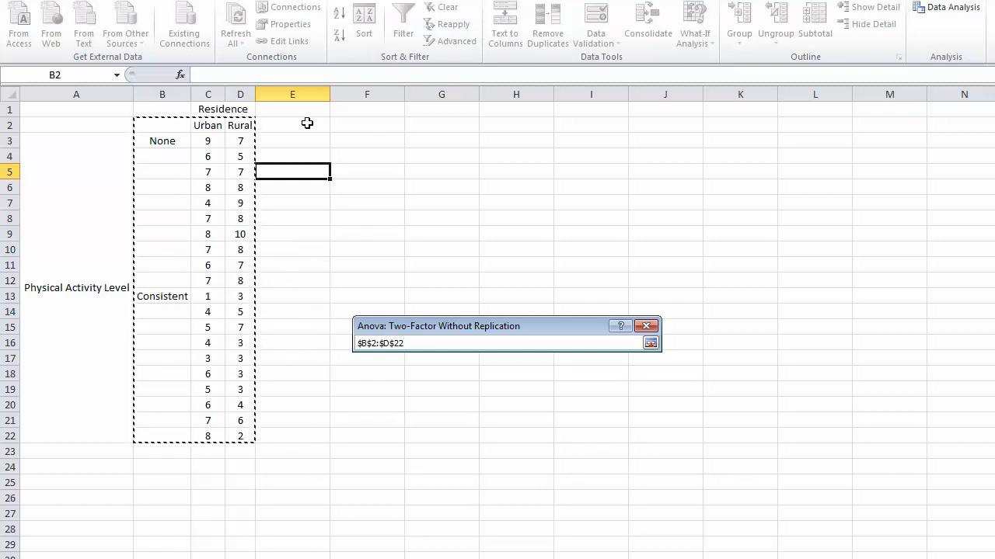
mouse_move(257, 215)
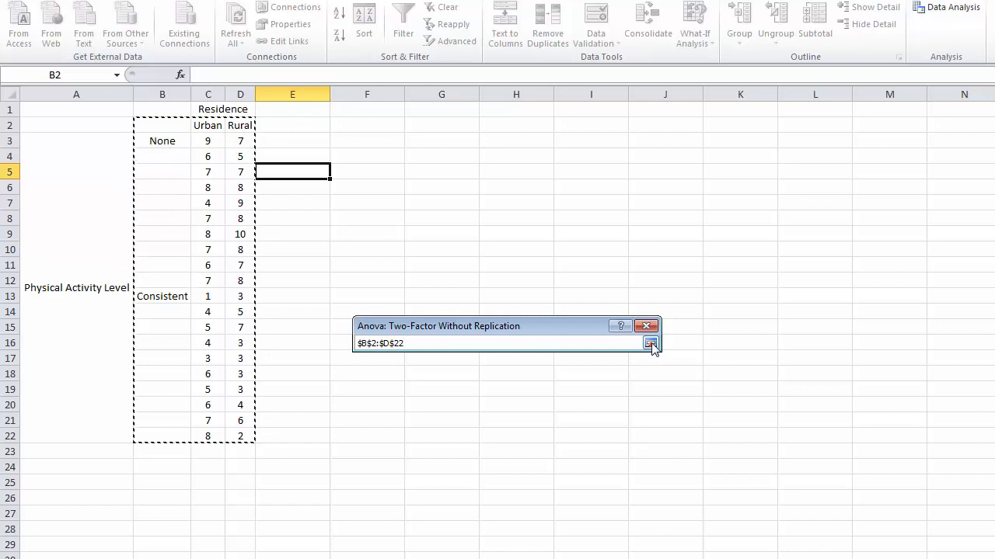
click(649, 343)
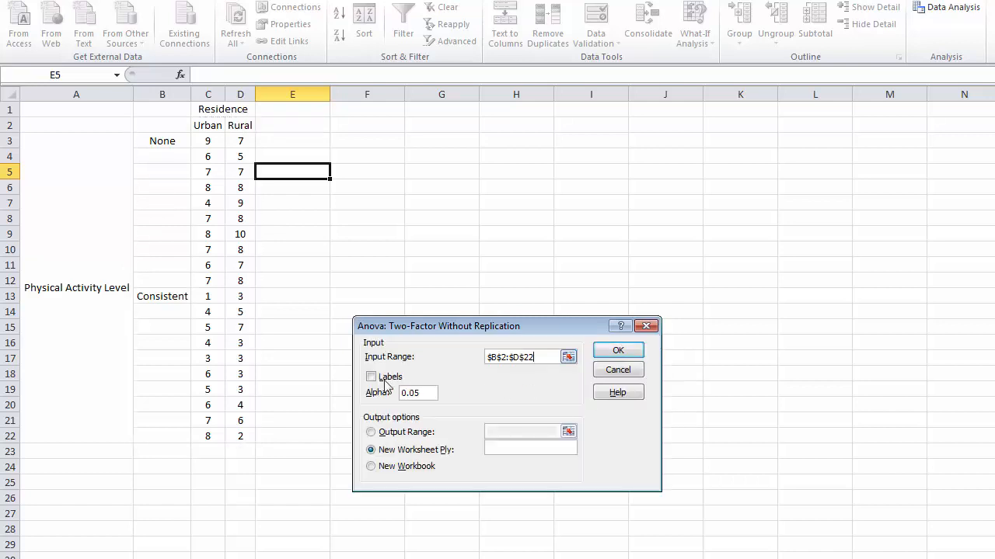
Tick Labels, keep Alpha 0.05, and set the output range to $F$2.
click(370, 378)
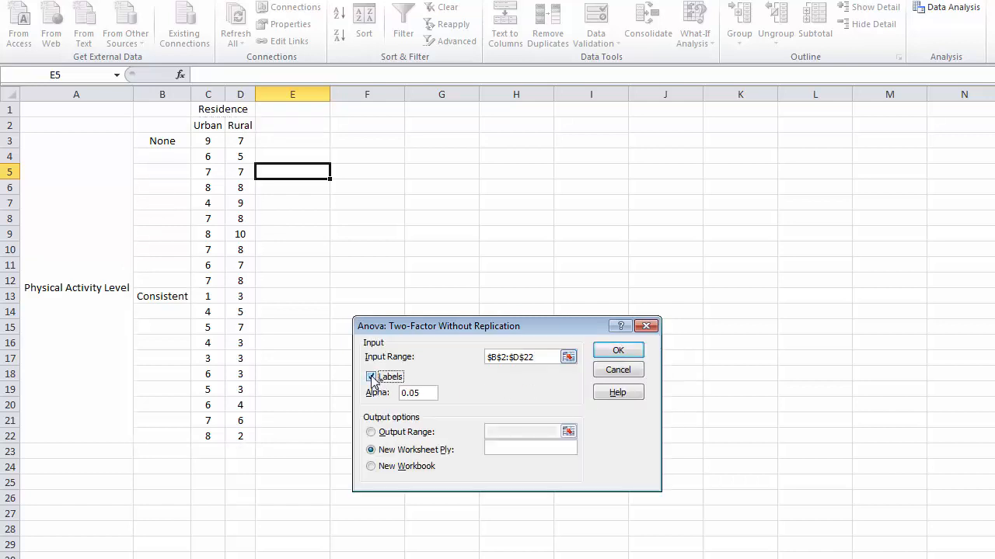
click(369, 378)
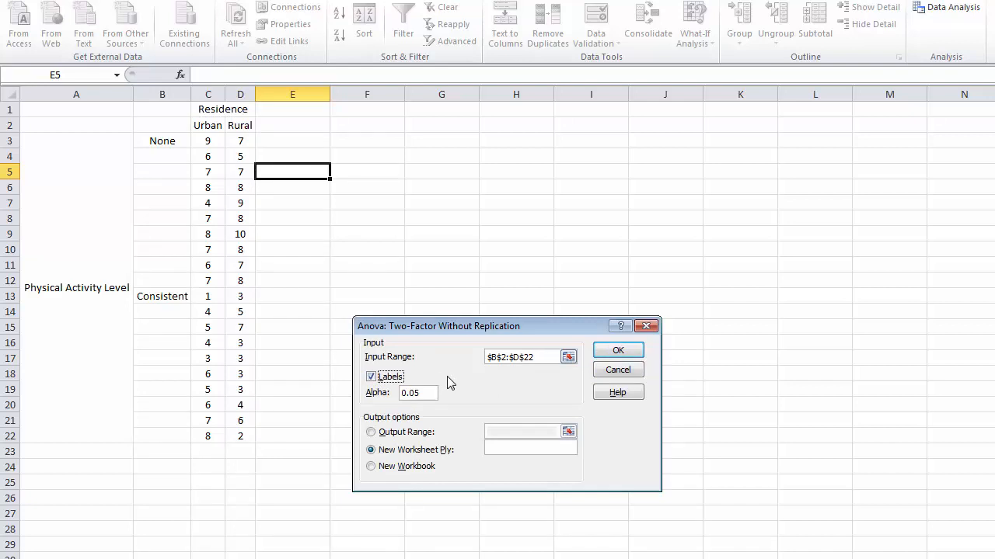
click(417, 391)
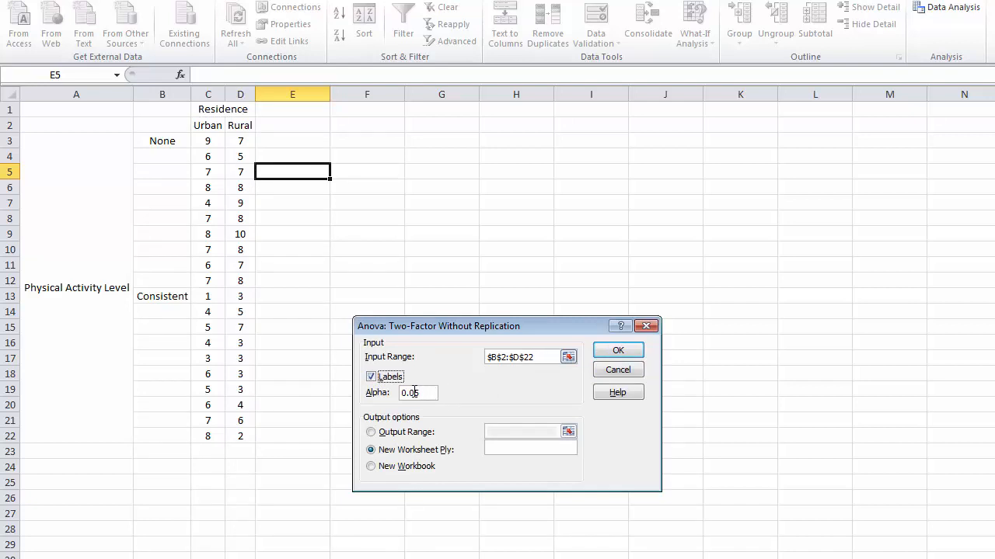
mouse_move(426, 407)
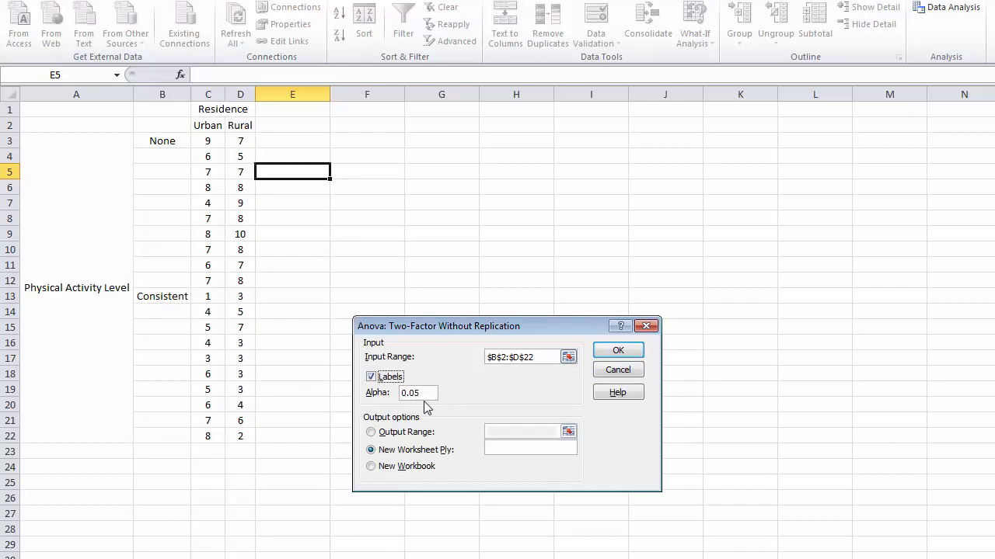
mouse_move(463, 401)
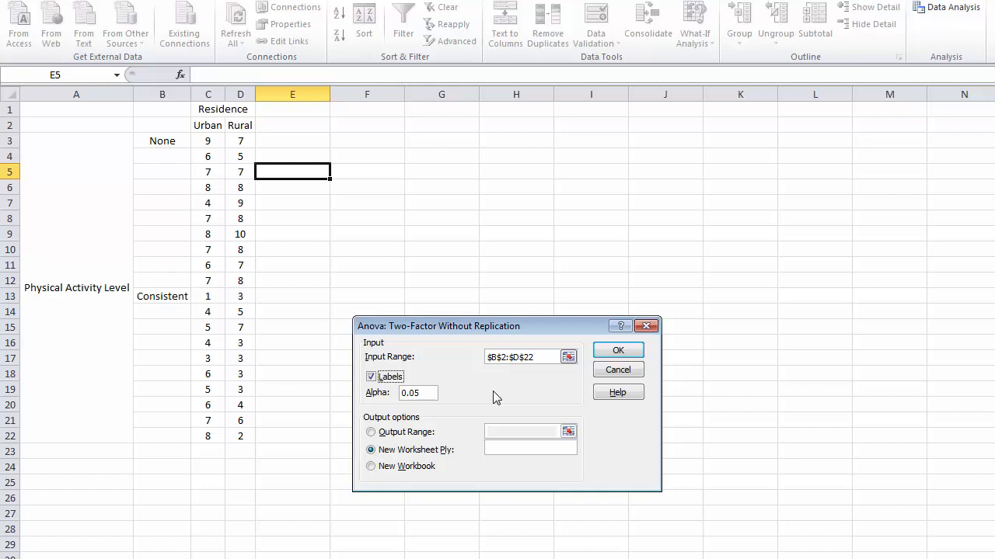
click(369, 432)
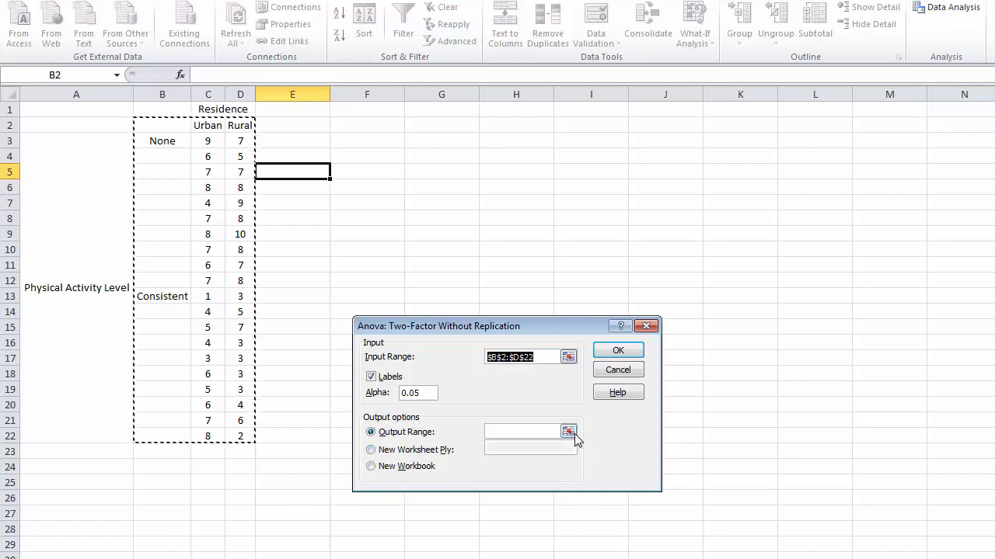
click(568, 432)
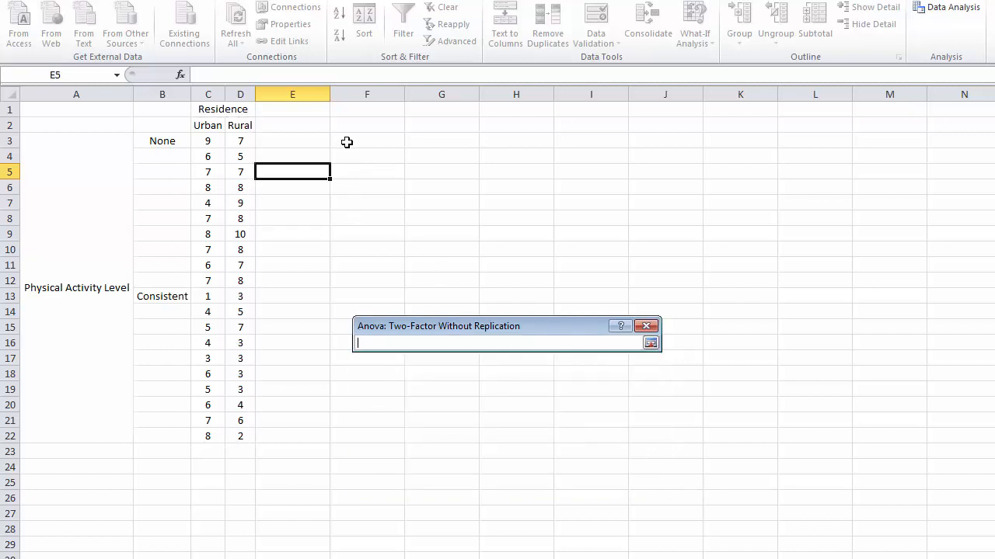
click(367, 124)
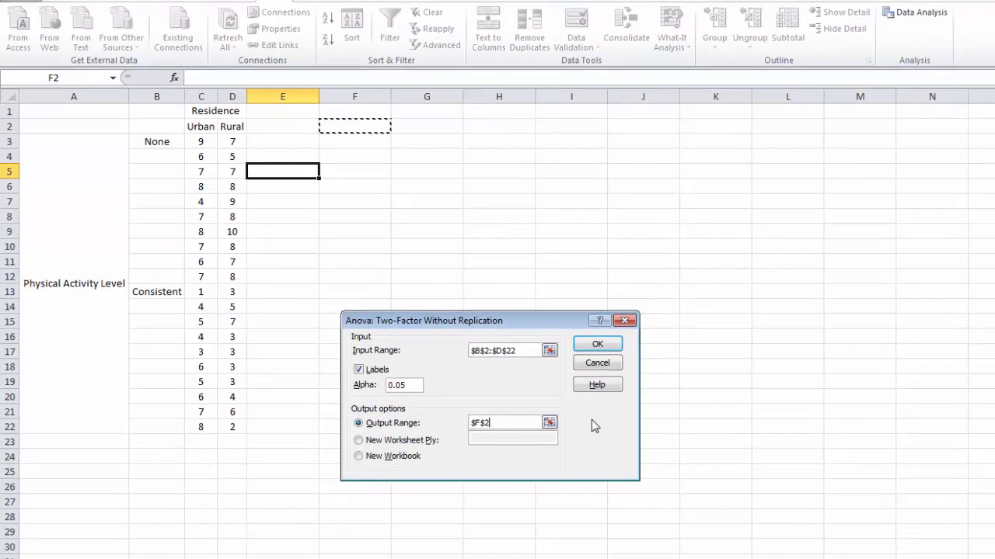
Run the analysis to generate the SUMMARY and ANOVA tables beside the stress data.
click(596, 343)
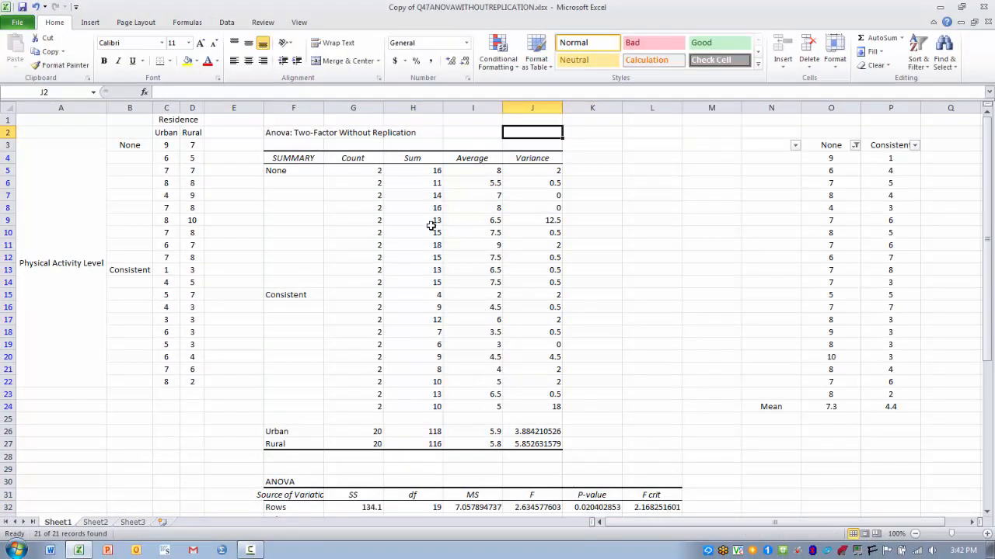
mouse_move(516, 336)
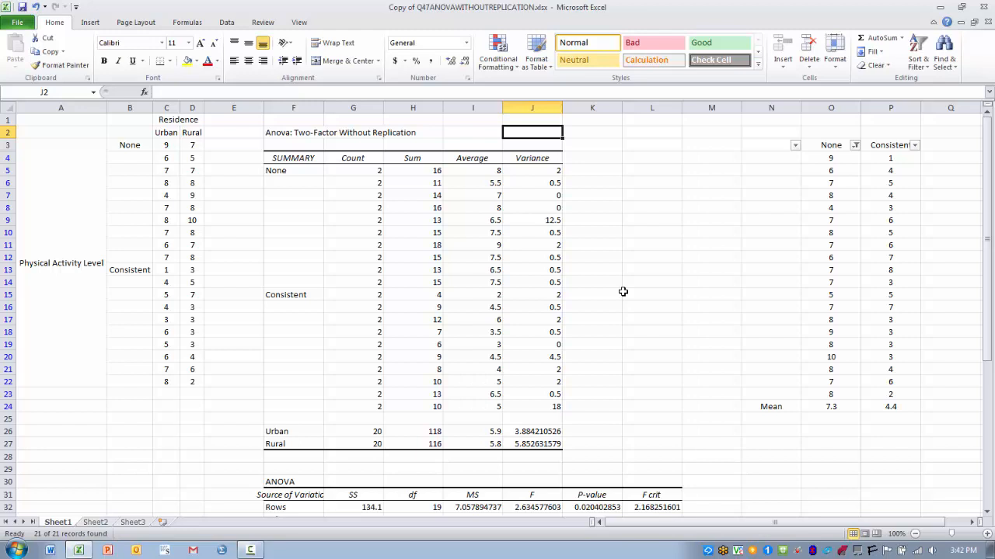
mouse_move(358, 472)
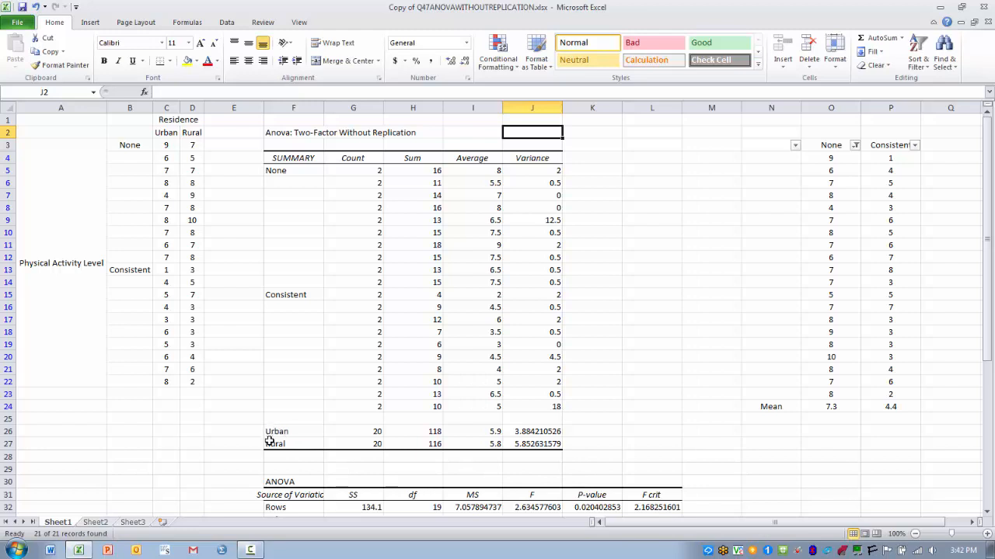
mouse_move(286, 429)
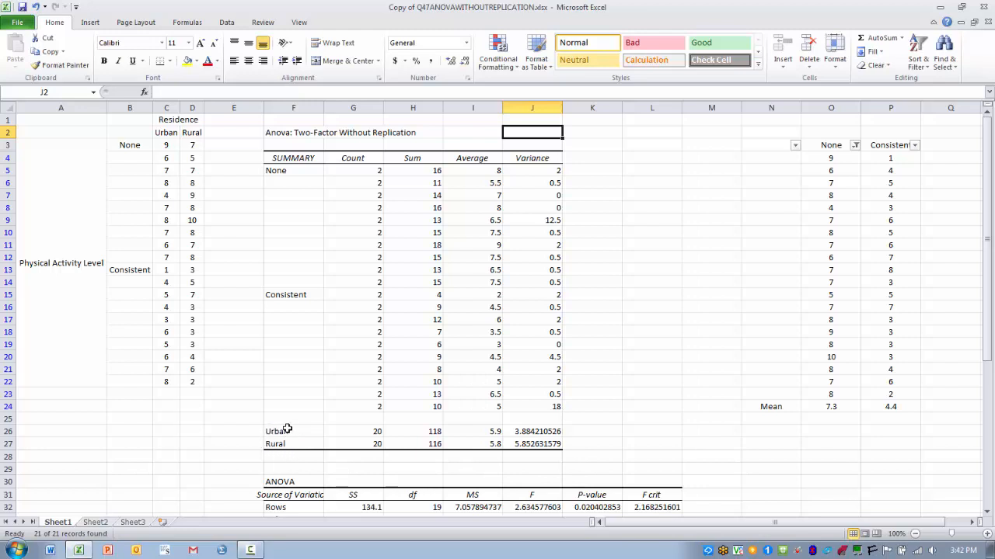
mouse_move(294, 449)
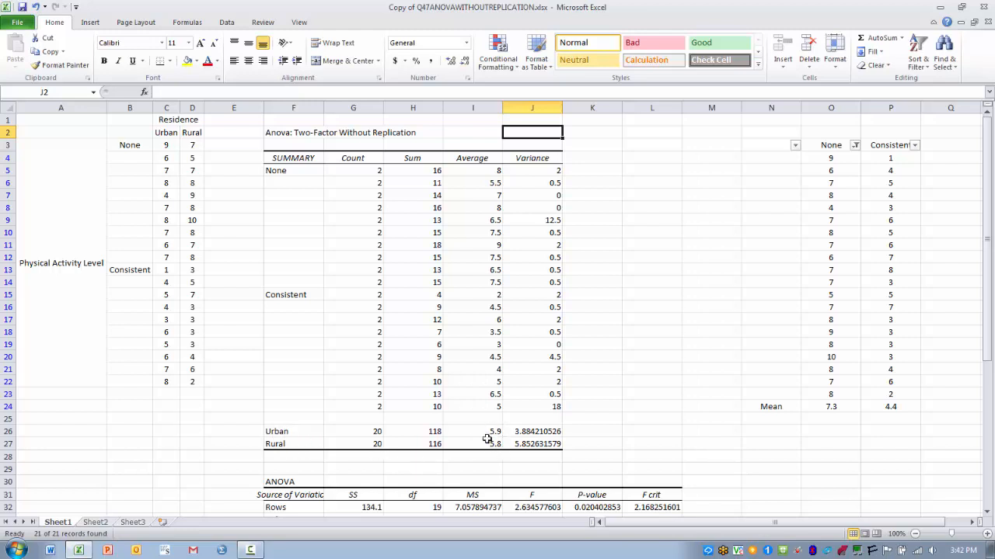
mouse_move(496, 460)
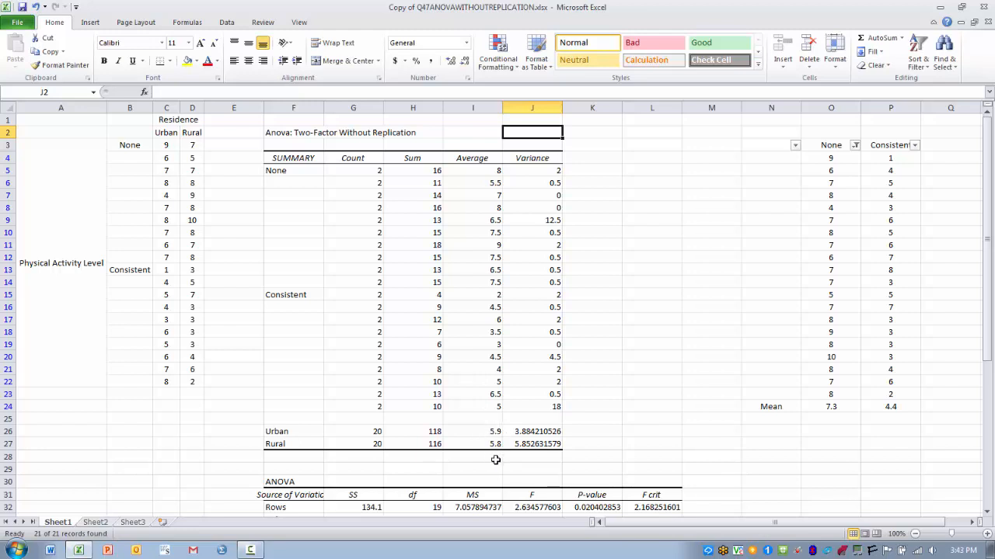
mouse_move(463, 384)
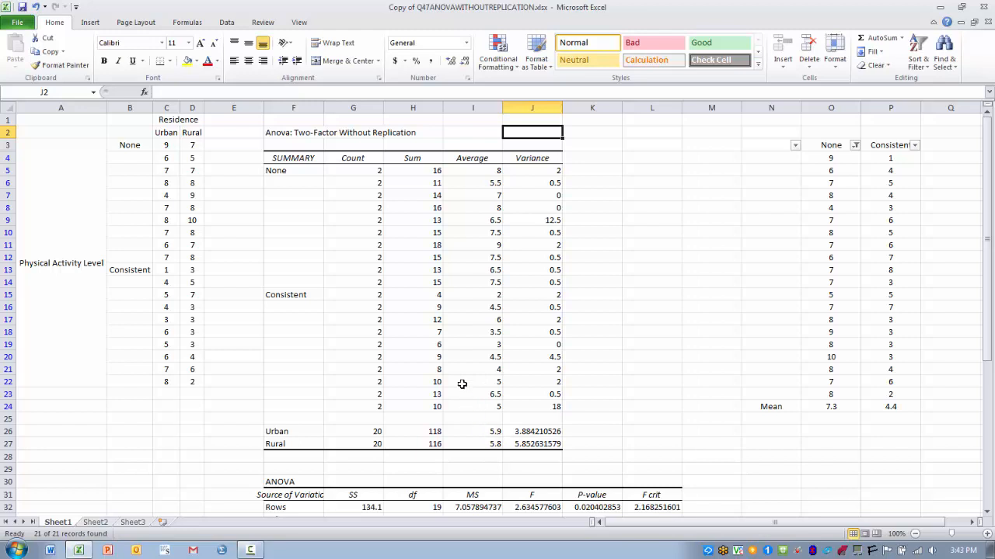
mouse_move(327, 348)
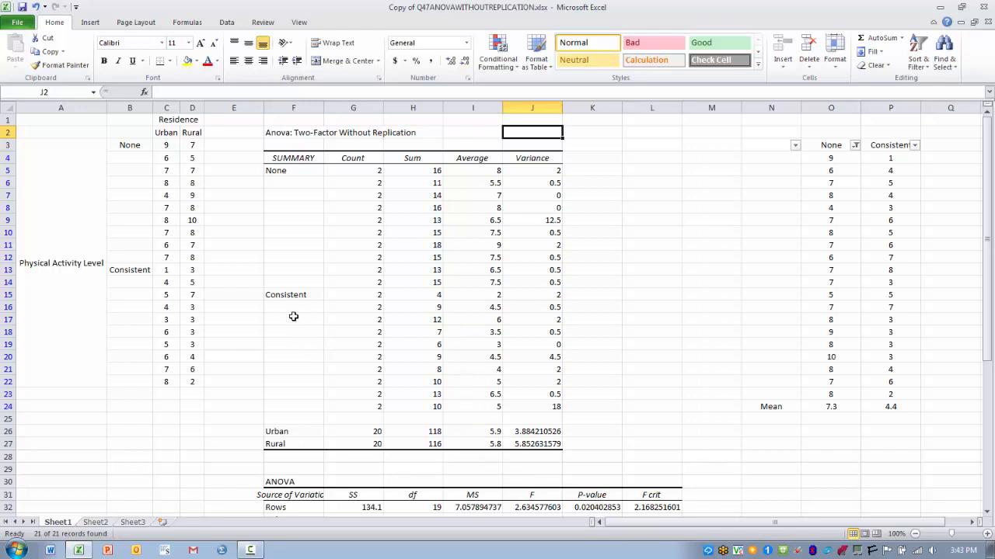
mouse_move(283, 255)
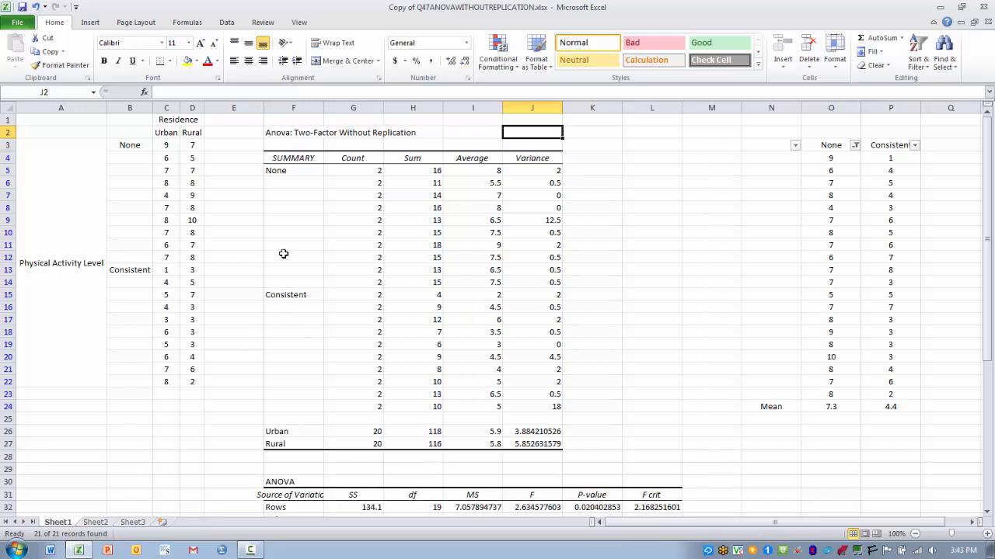
mouse_move(292, 299)
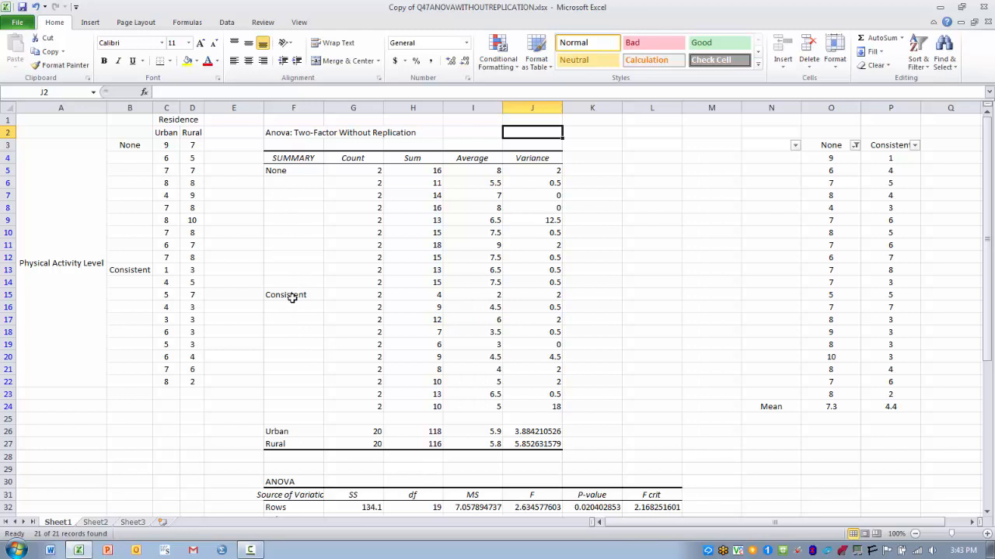
mouse_move(833, 180)
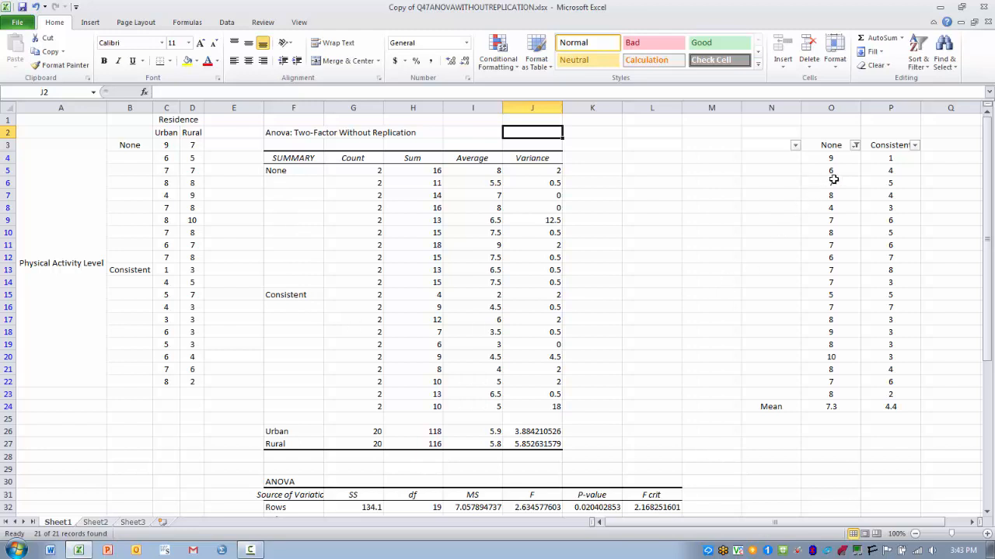
mouse_move(833, 221)
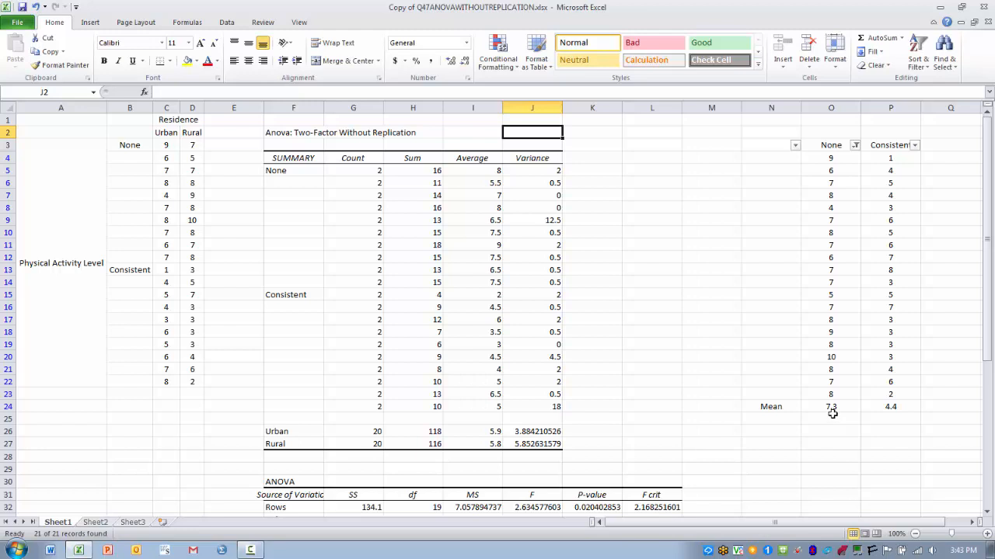
mouse_move(829, 414)
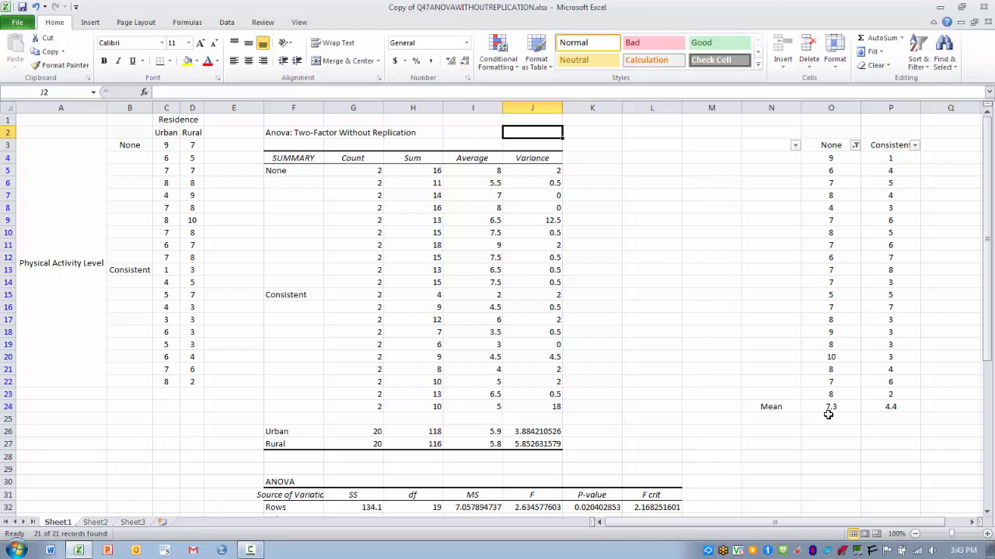
mouse_move(839, 416)
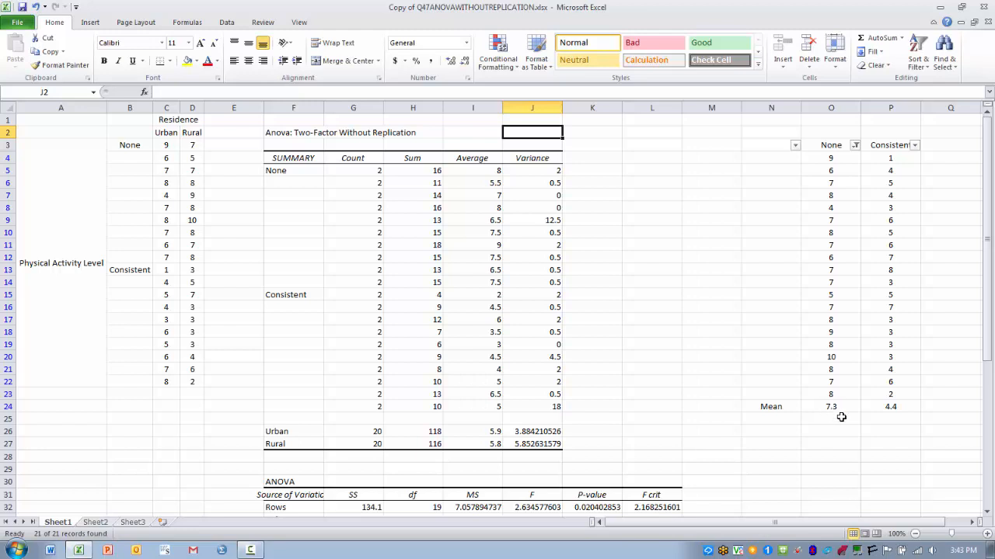
mouse_move(892, 420)
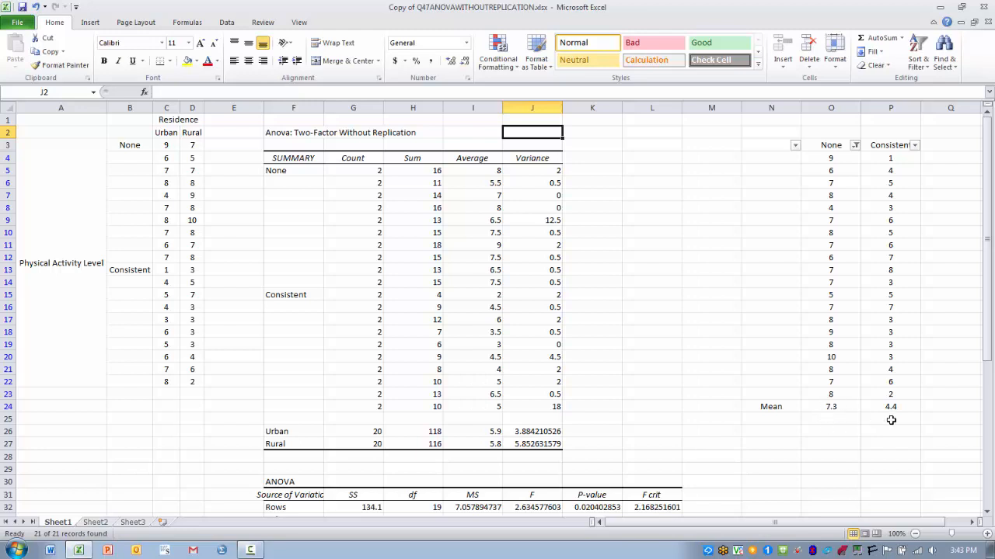
mouse_move(899, 413)
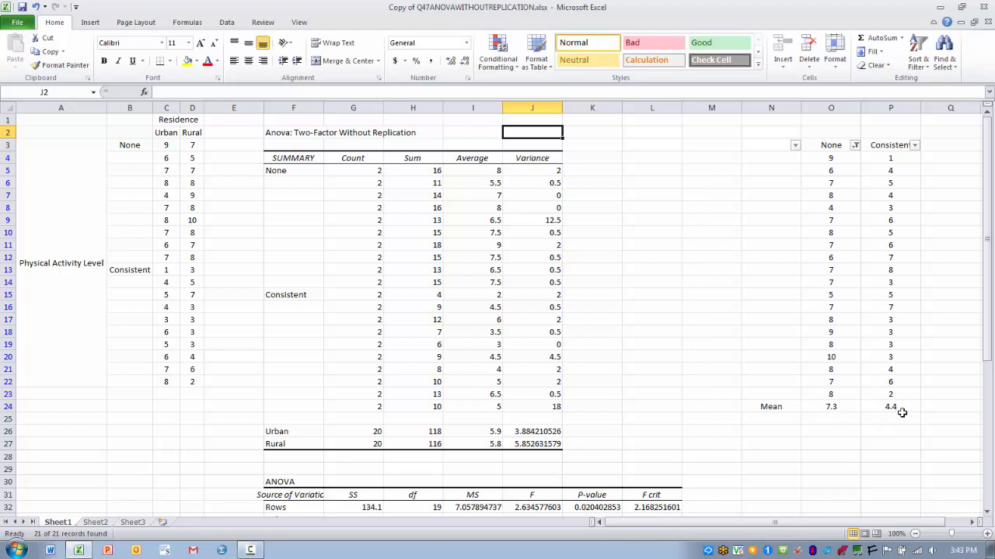
mouse_move(897, 419)
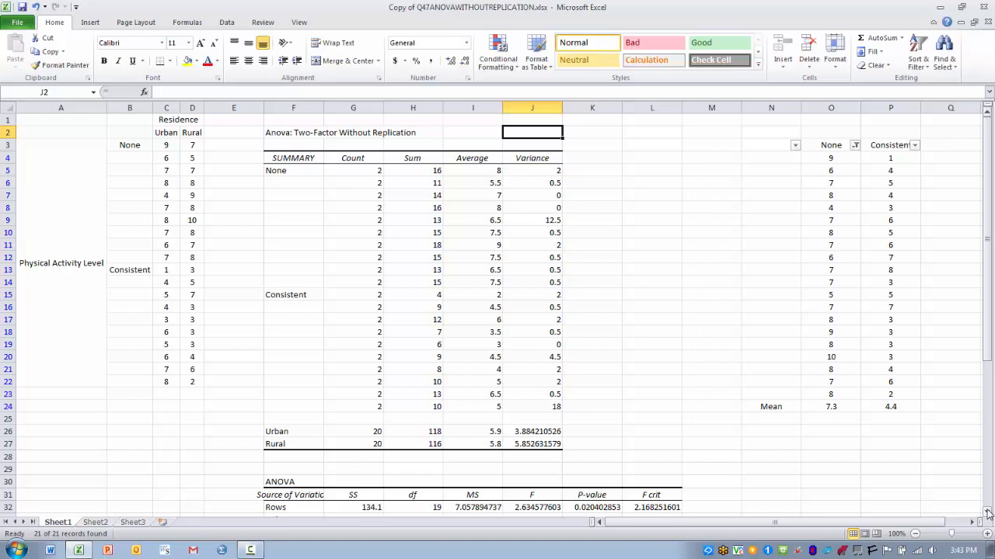
scroll(down, 3)
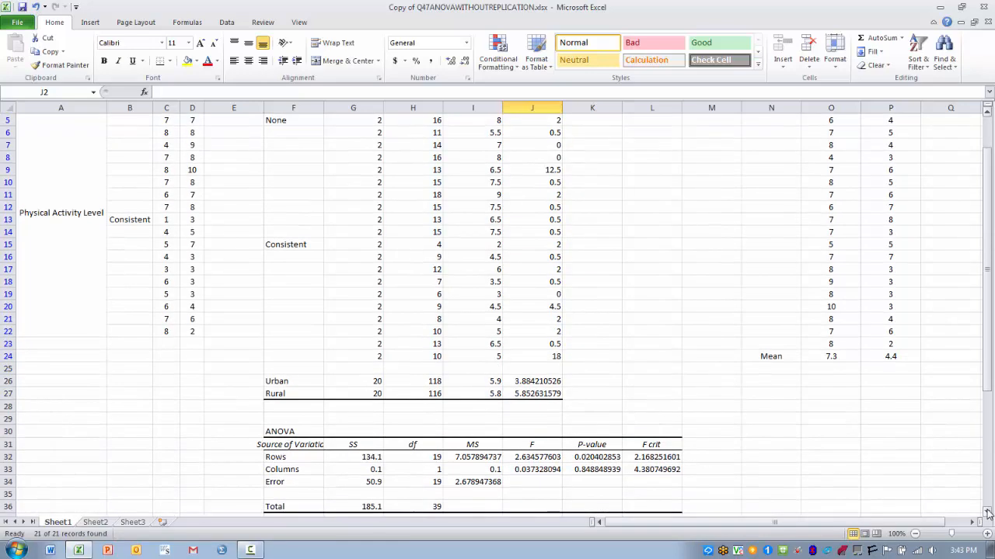
scroll(down, 3)
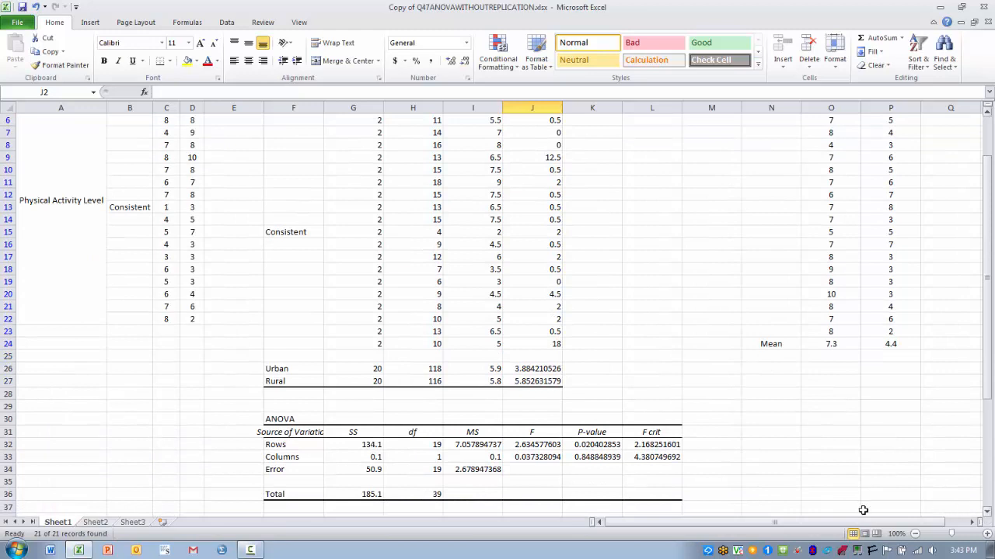
mouse_move(278, 443)
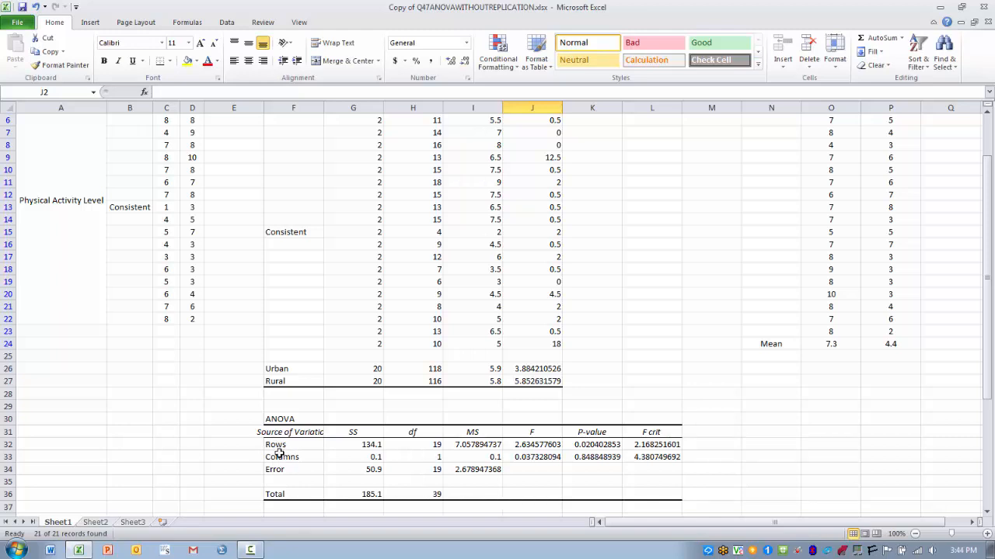
mouse_move(211, 469)
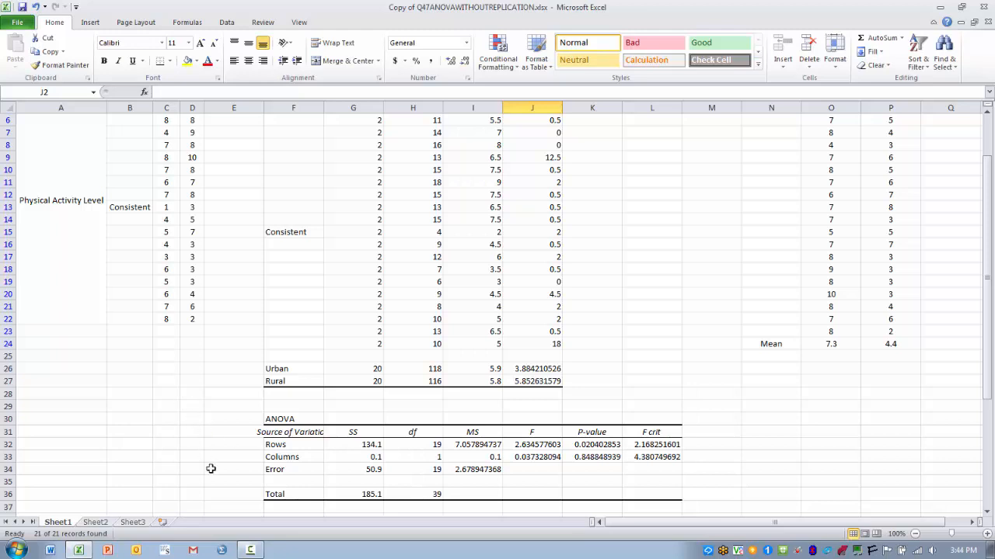
mouse_move(270, 445)
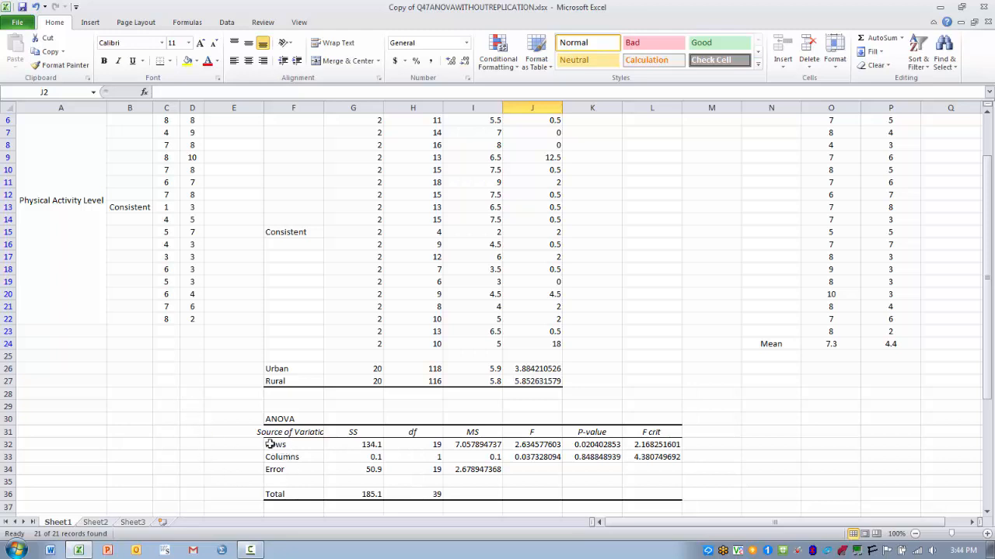
mouse_move(270, 453)
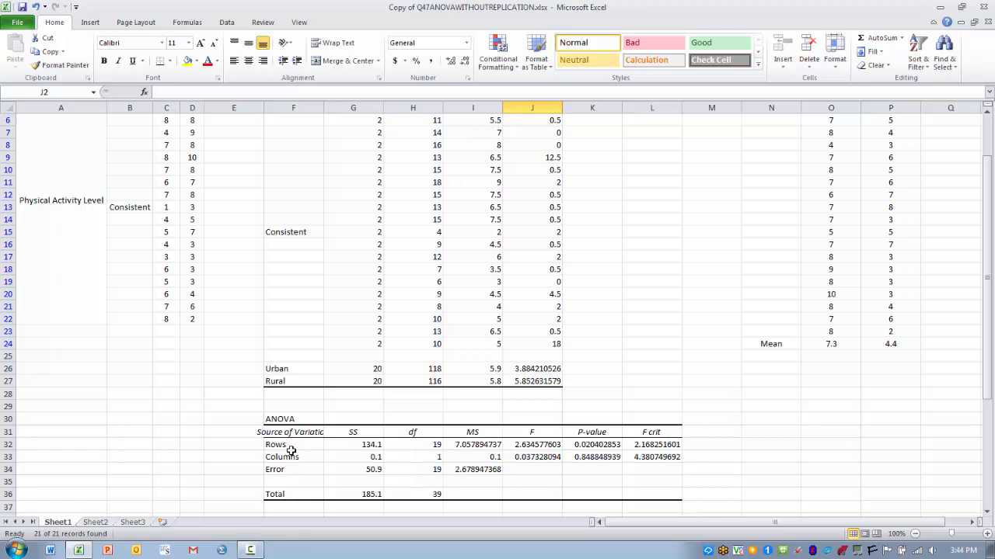
mouse_move(432, 447)
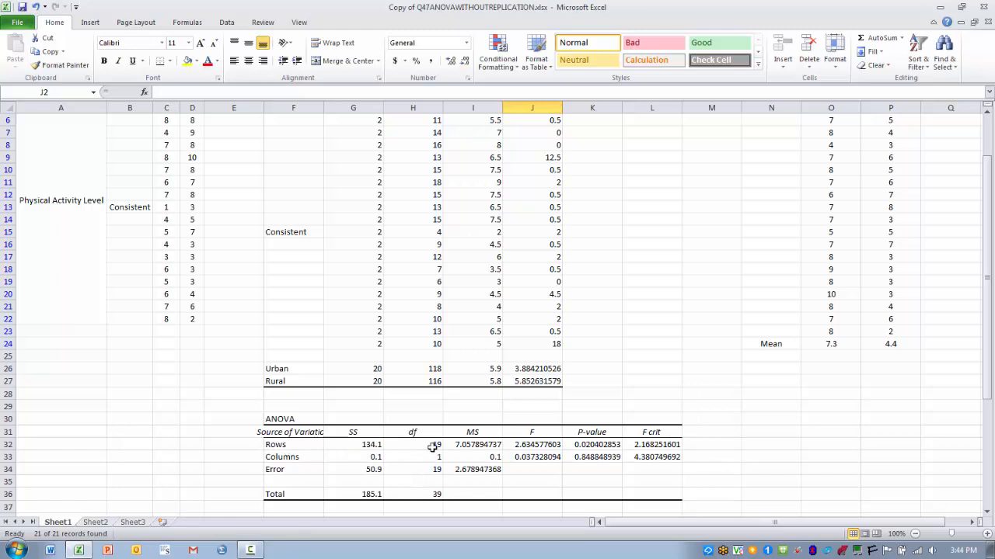
mouse_move(513, 450)
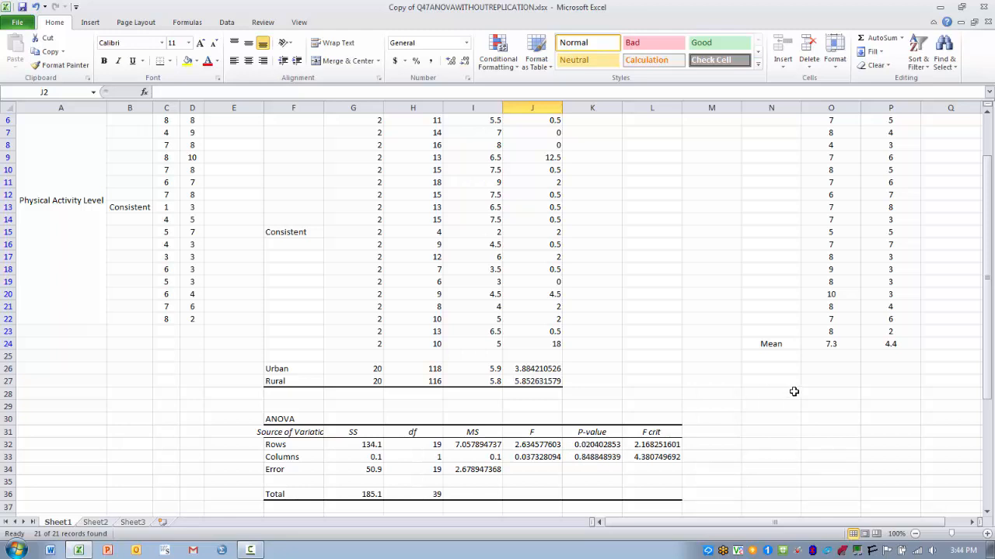
mouse_move(836, 356)
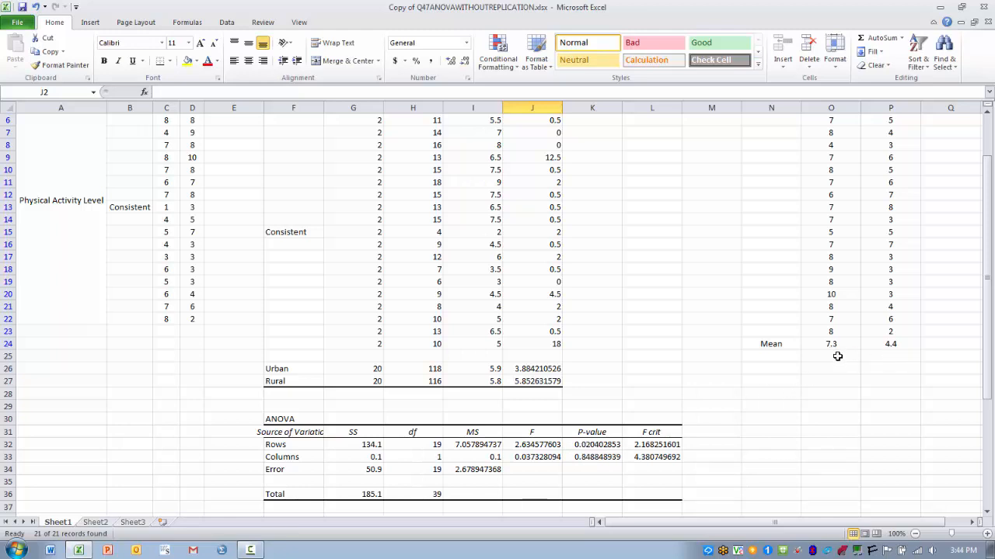
mouse_move(884, 356)
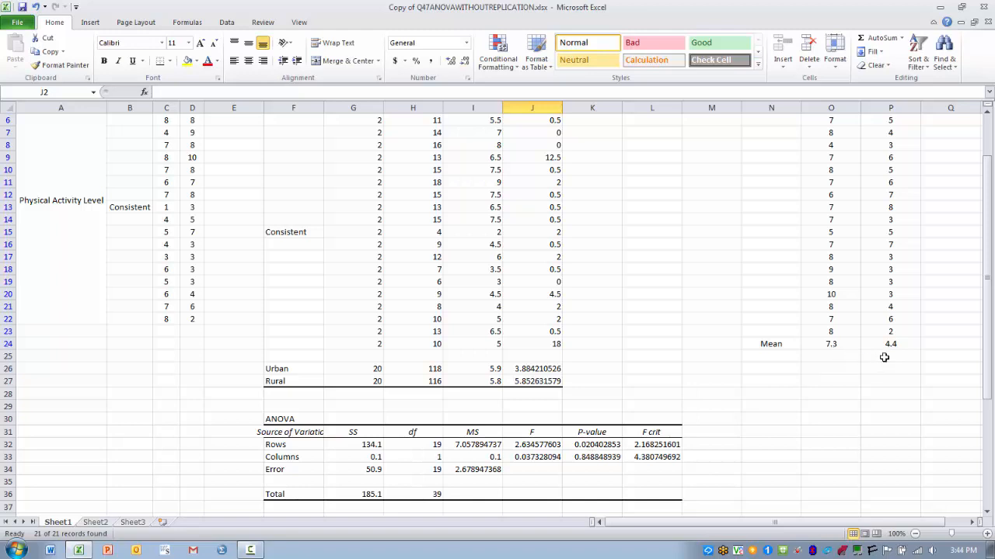
mouse_move(833, 355)
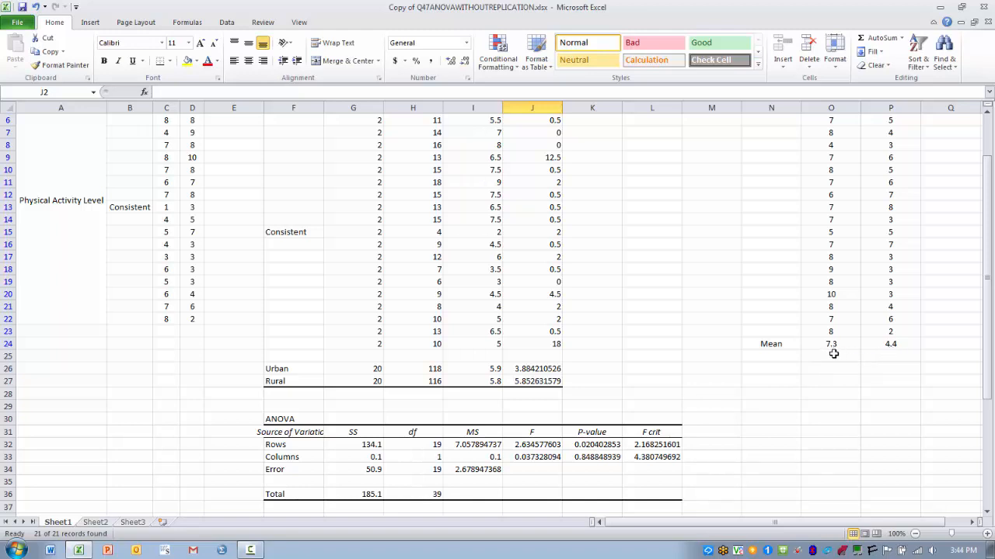
mouse_move(868, 361)
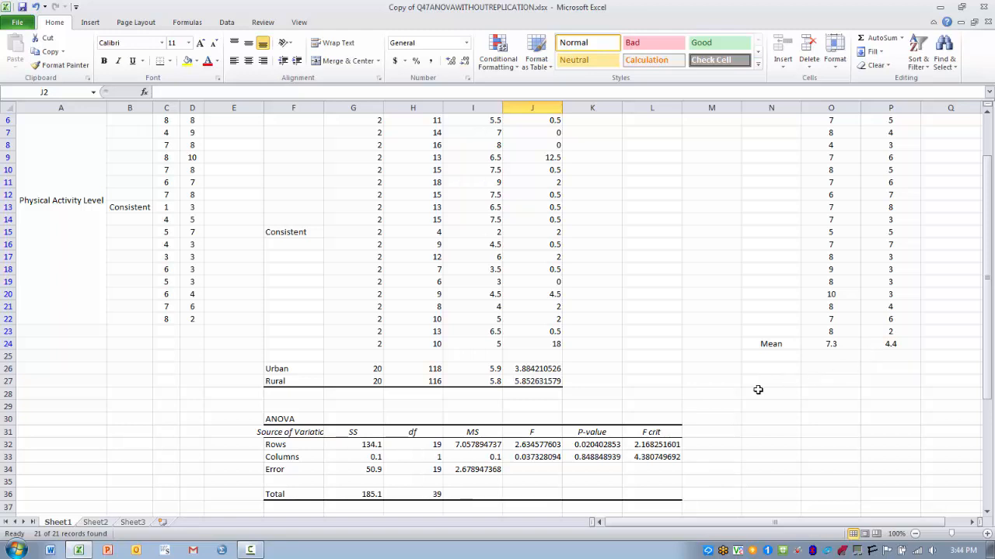
mouse_move(289, 460)
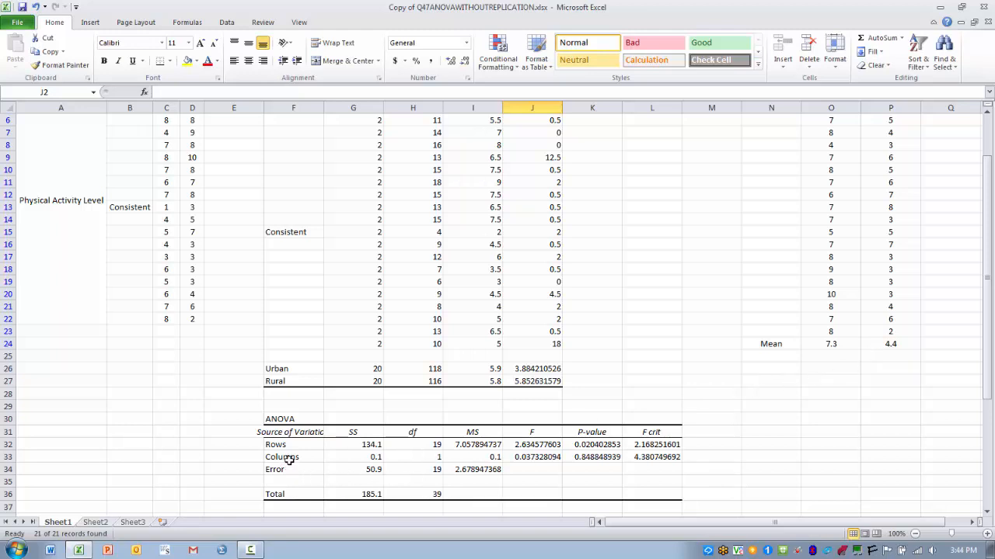
mouse_move(285, 370)
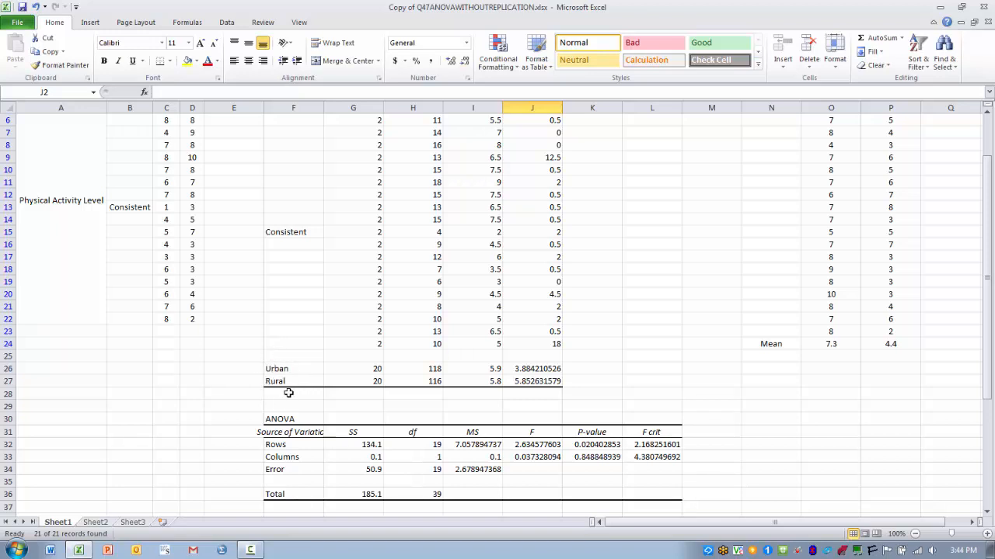
mouse_move(289, 460)
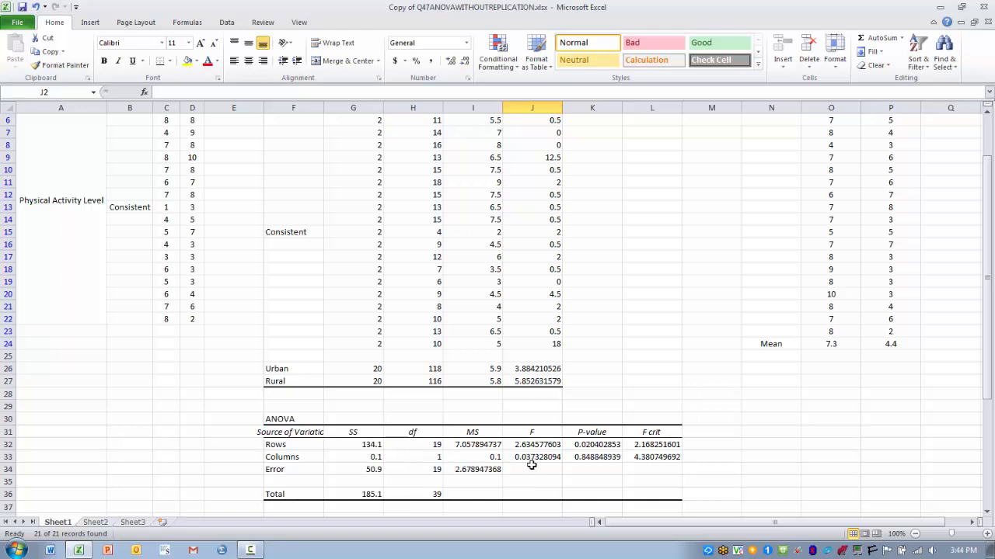
mouse_move(585, 464)
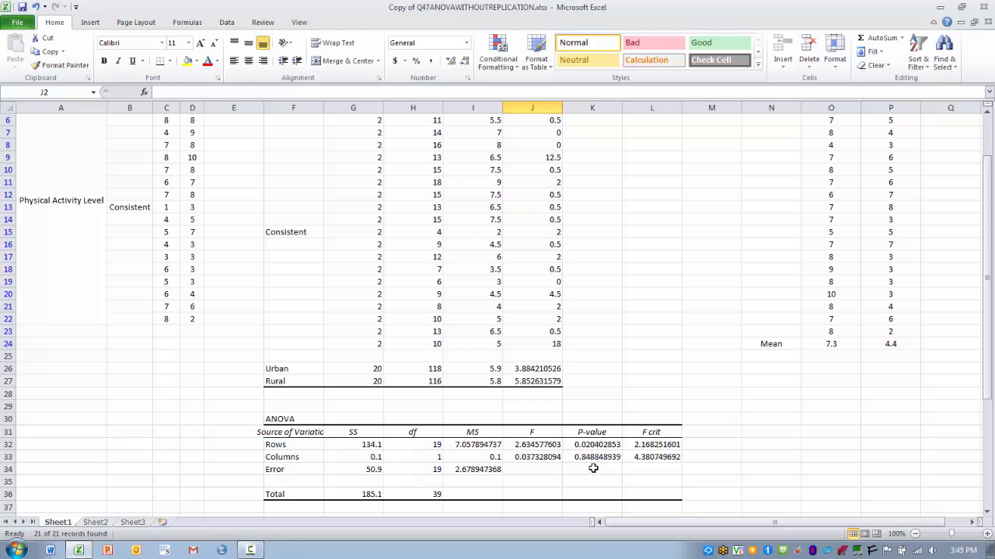
mouse_move(594, 467)
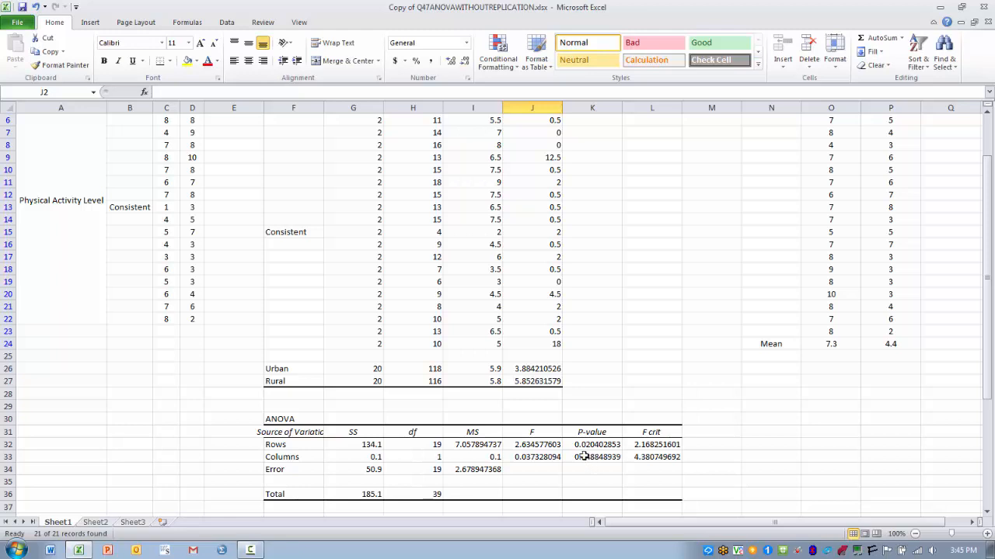
mouse_move(495, 370)
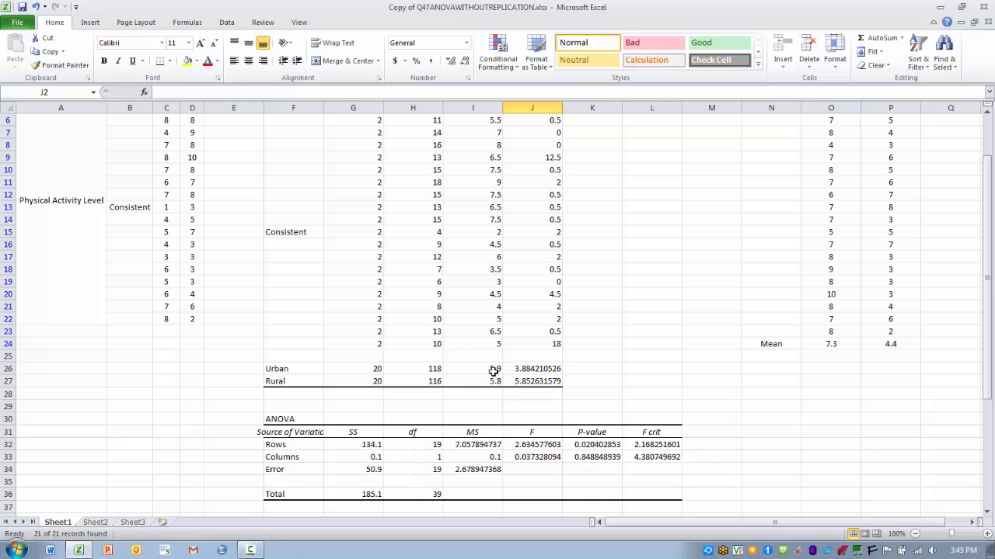
mouse_move(631, 364)
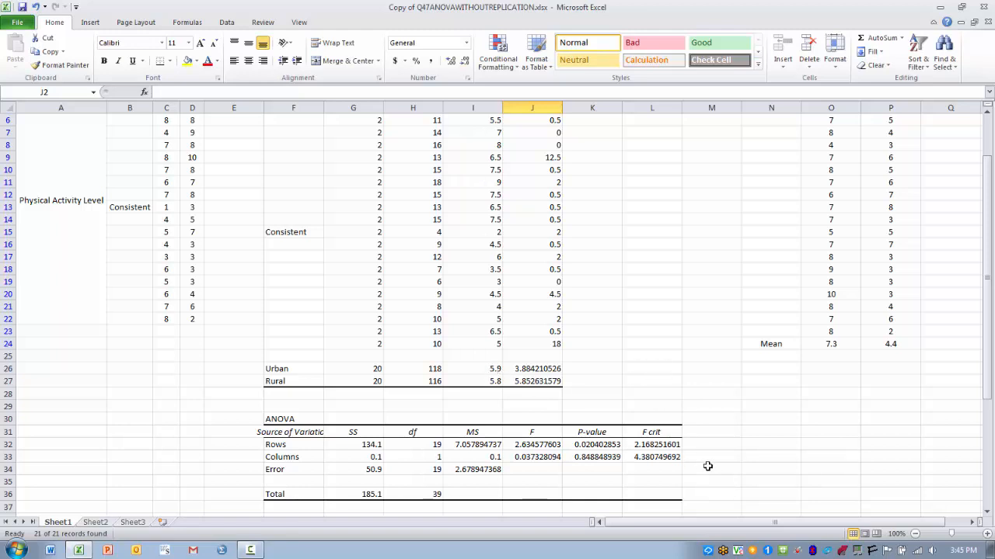
mouse_move(706, 429)
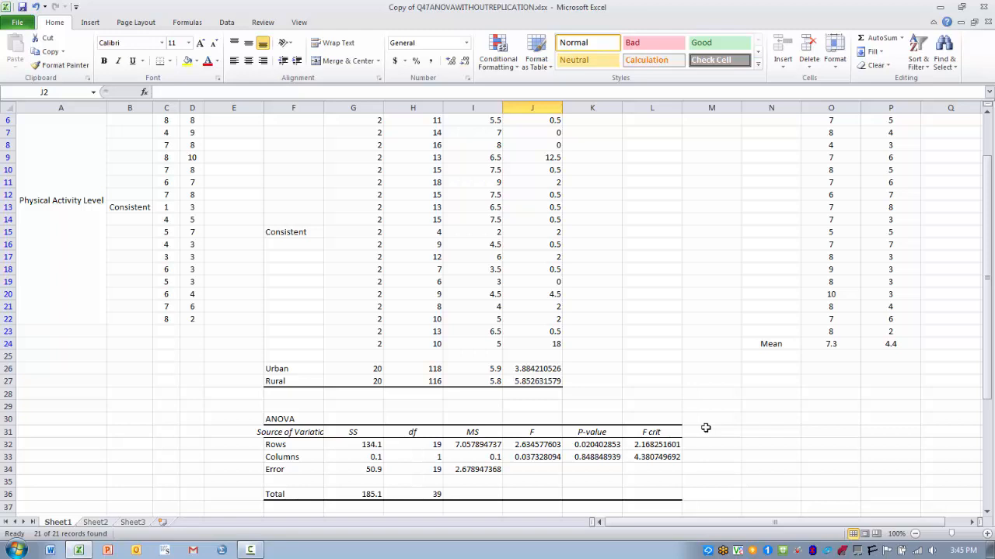
mouse_move(291, 371)
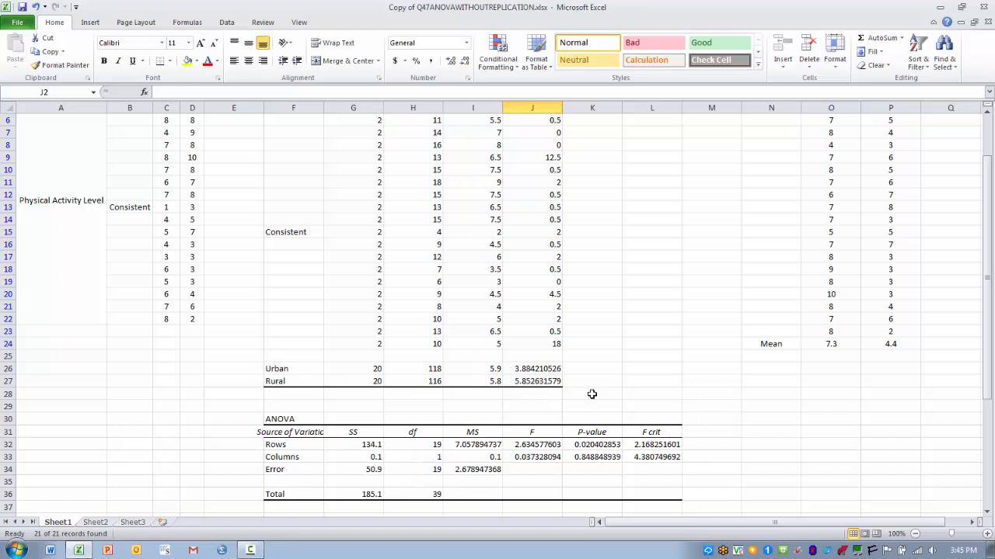
mouse_move(631, 396)
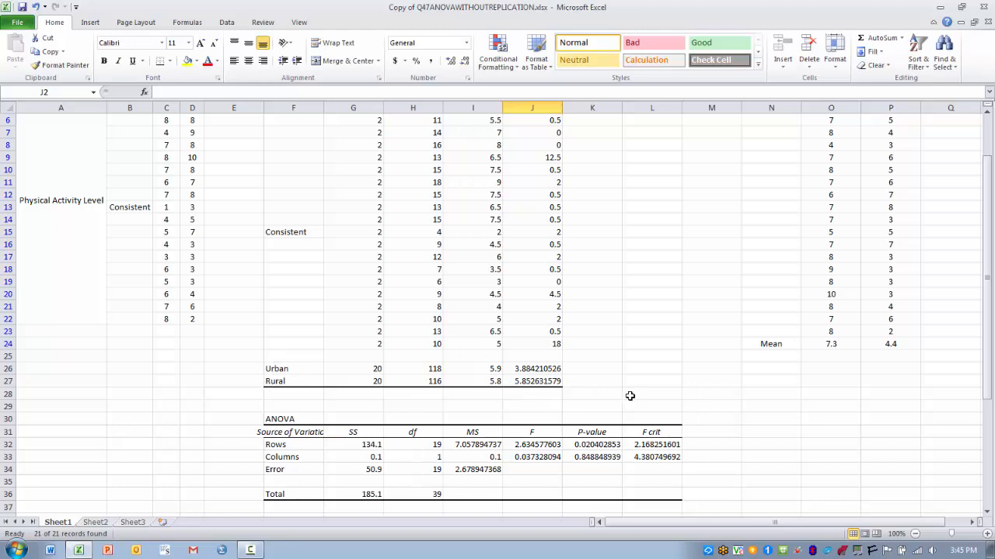
mouse_move(485, 381)
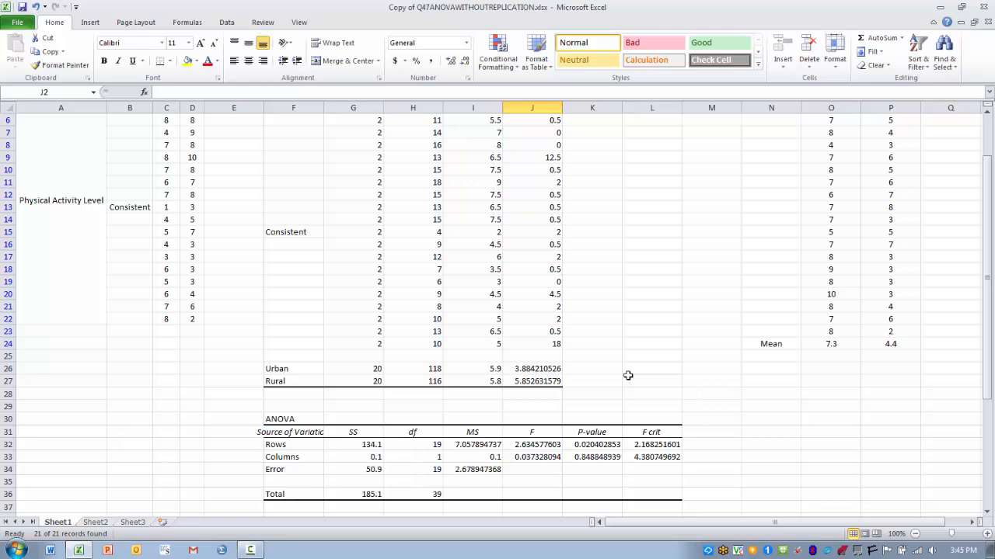
mouse_move(678, 354)
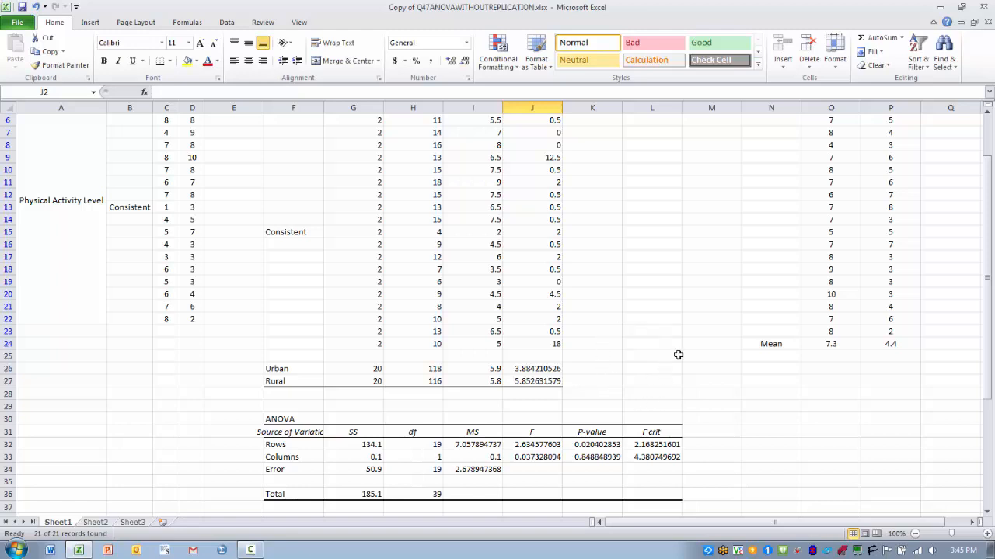
mouse_move(684, 383)
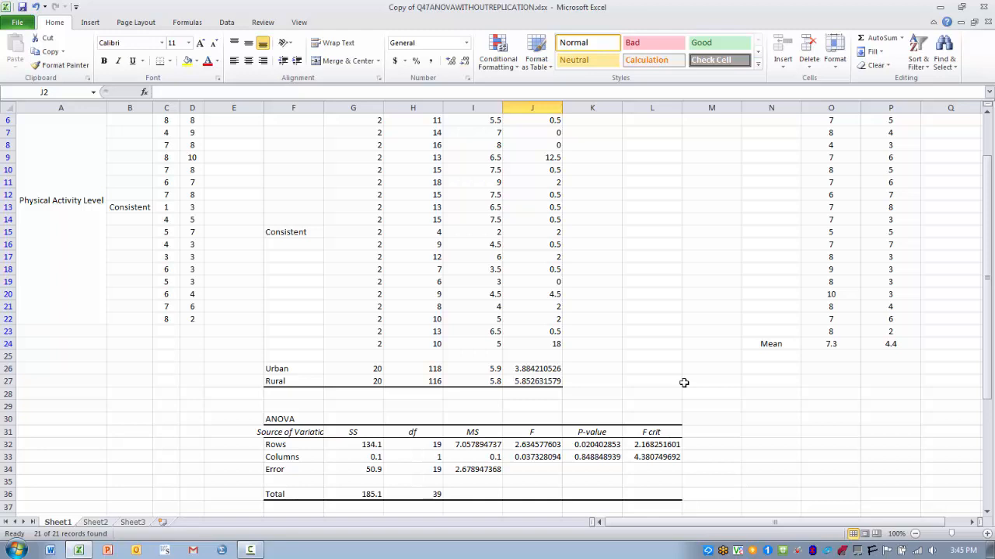
mouse_move(649, 299)
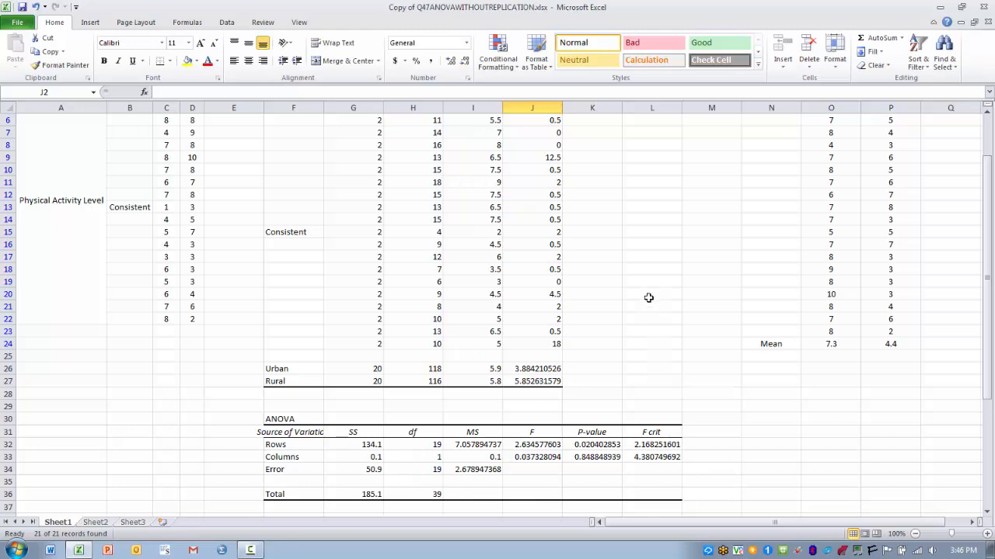
mouse_move(656, 309)
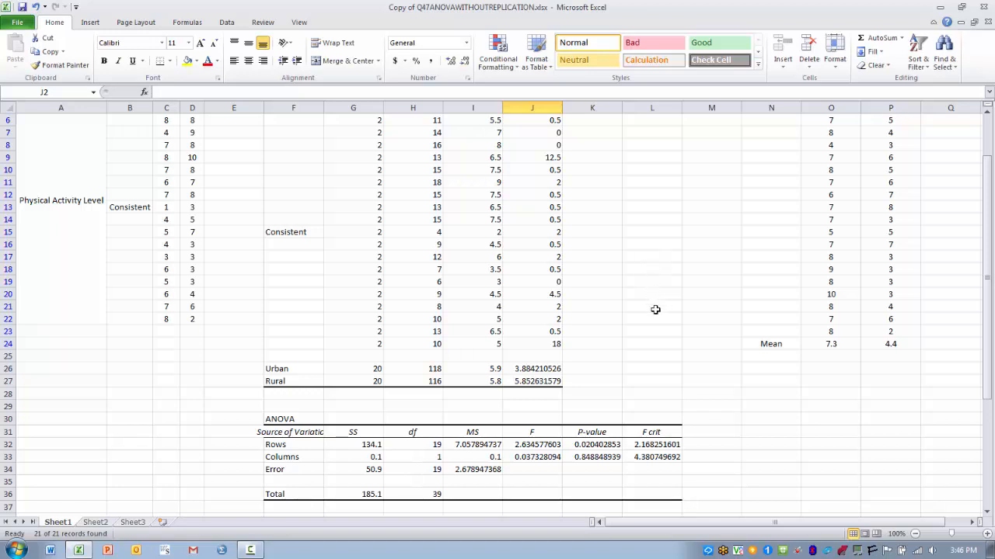